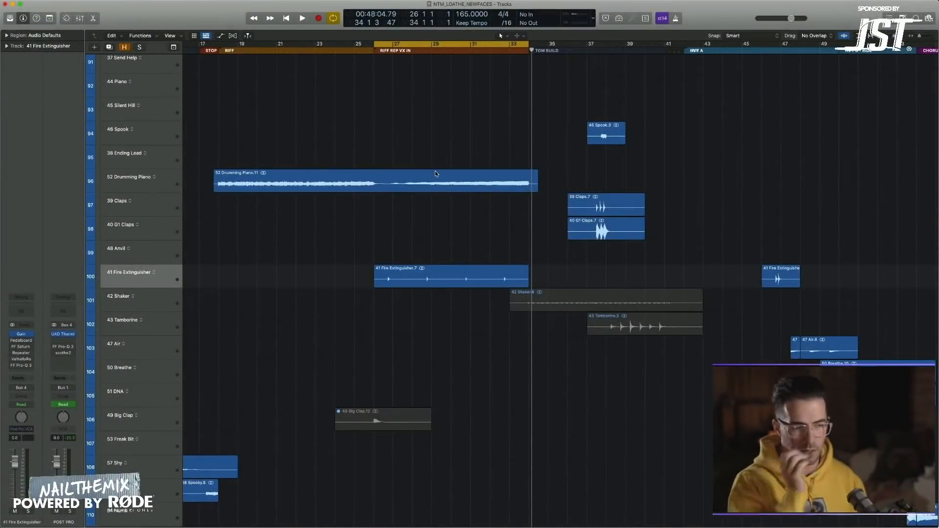
{"action": "mouse_move", "coordinate": [398, 246]}
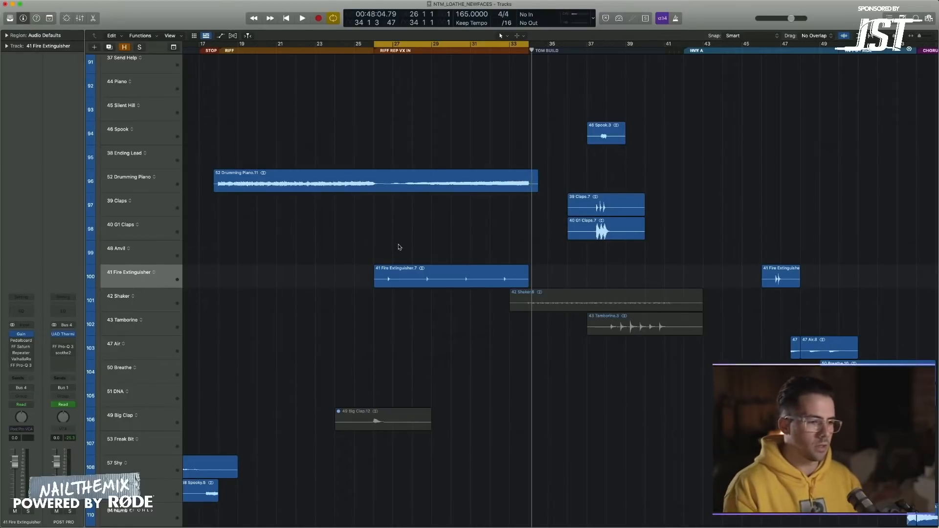
{"action": "mouse_move", "coordinate": [431, 262]}
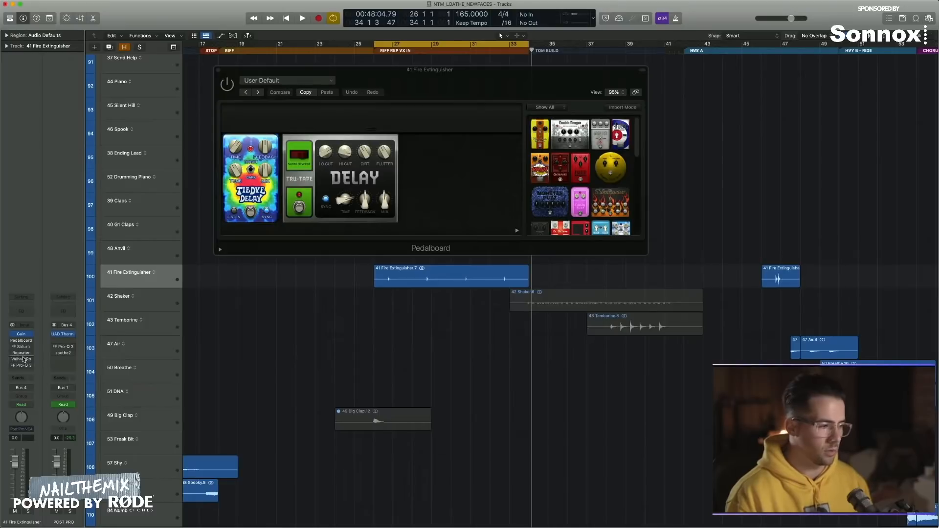
{"action": "mouse_move", "coordinate": [20, 358]}
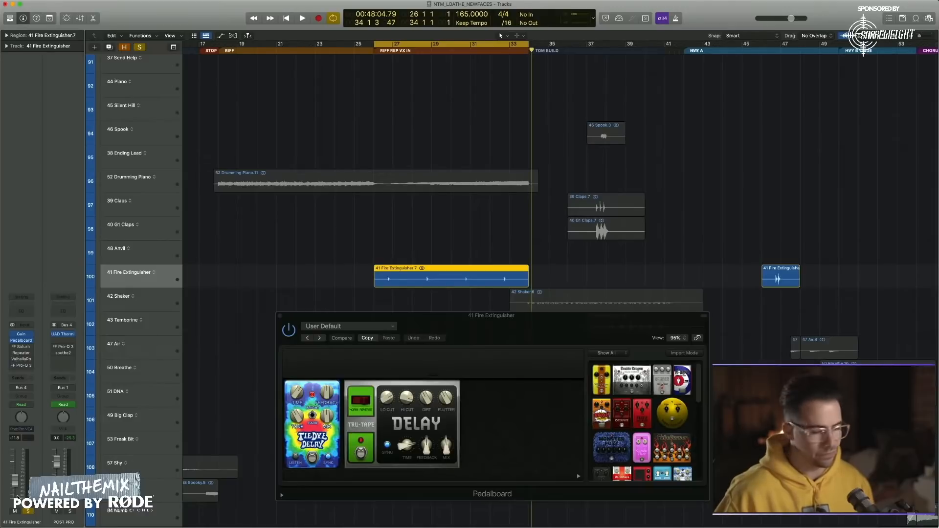
Step: Bring up the FabFilter Saturn 2 insert on 41 Fire Extinguisher showing its Old Tape saturation
{"action": "left_click", "coordinate": [301, 17]}
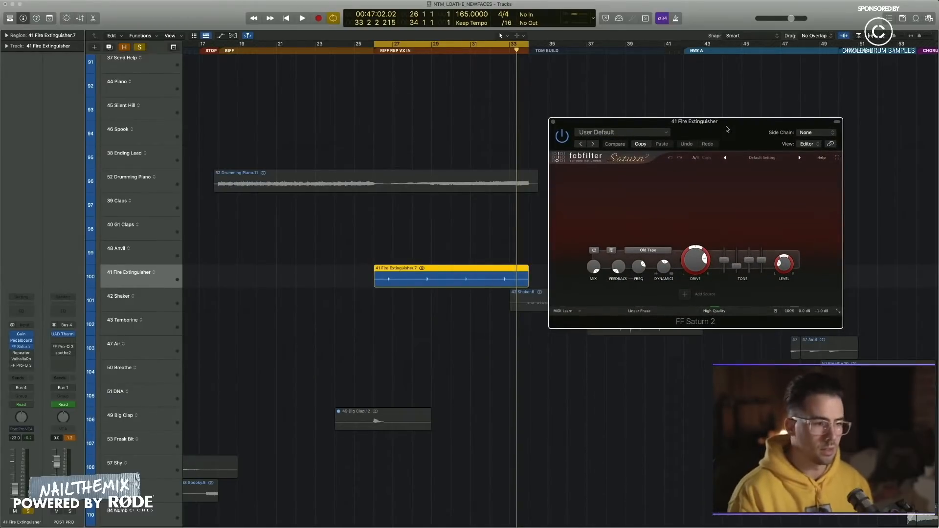
Step: Close the Saturn 2 window so the full arrangement is audible again
{"action": "left_click", "coordinate": [302, 18]}
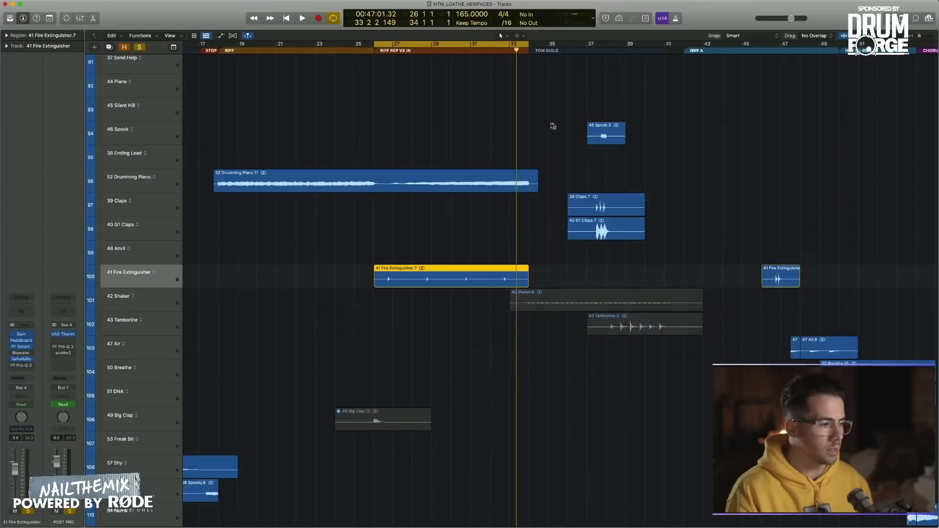
Step: Review the Pro-Q 3 low-cut and notch EQ on Fire Extinguisher, then close it
{"action": "left_click", "coordinate": [21, 354]}
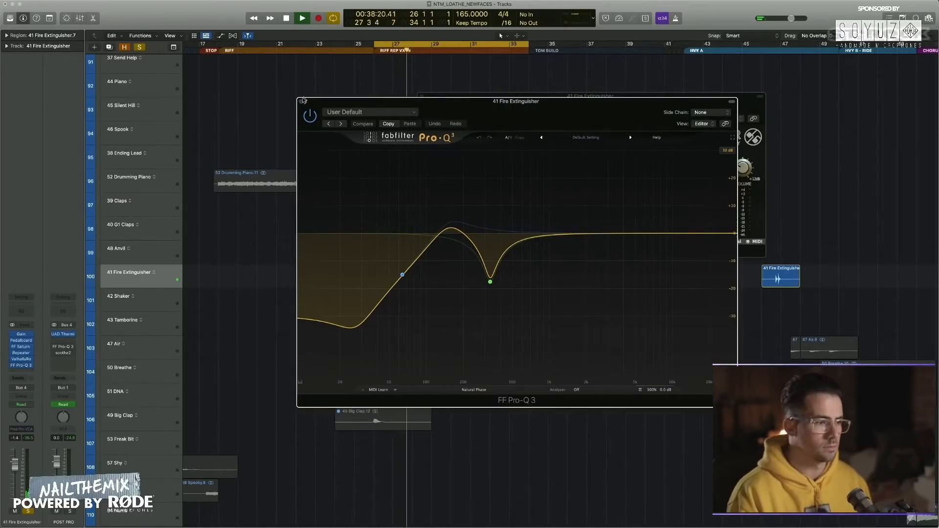
{"action": "left_click", "coordinate": [302, 18]}
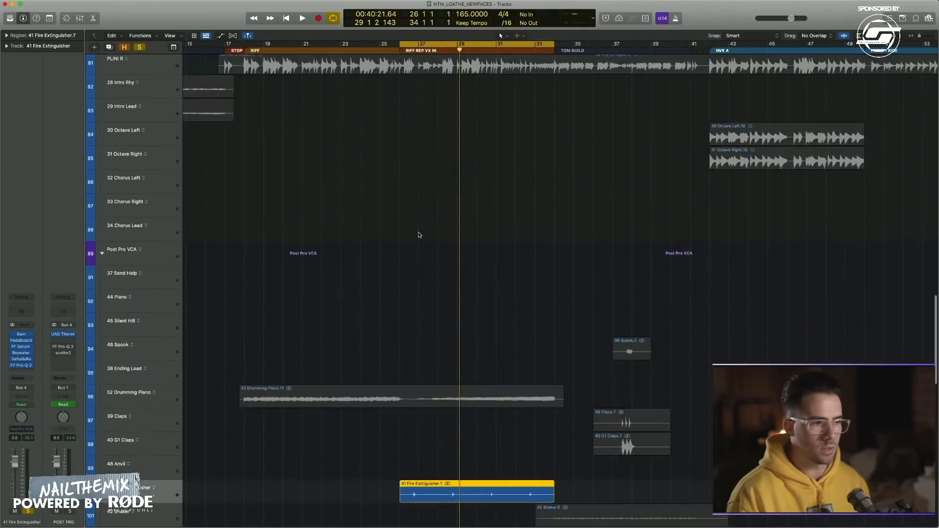
Step: Scroll the track list down to the 49 Big Clap track with its Valhalla insert
{"action": "scroll", "scroll_direction": "down", "scroll_amount": 3}
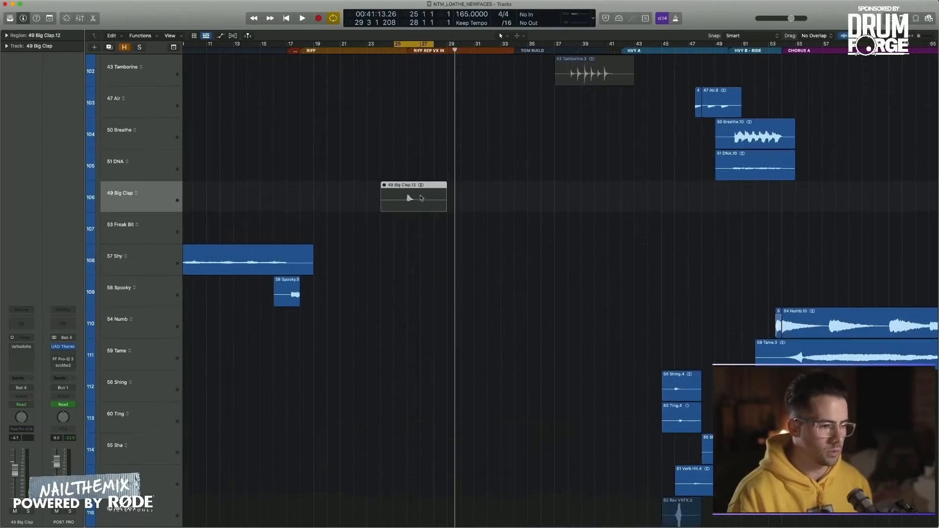
Step: Enable the Valhalla reverb on Big Clap and give it a soloed listen
{"action": "scroll", "scroll_direction": "down", "scroll_amount": 3}
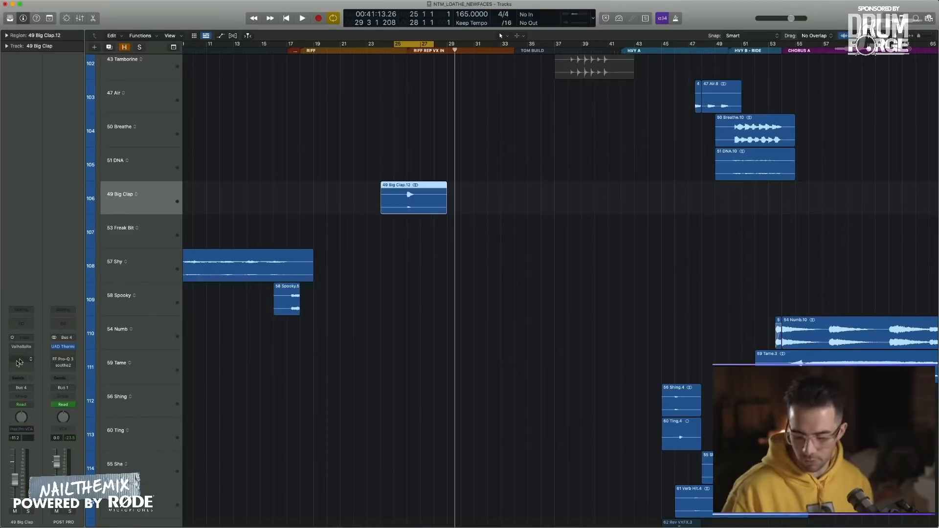
{"action": "mouse_move", "coordinate": [21, 372]}
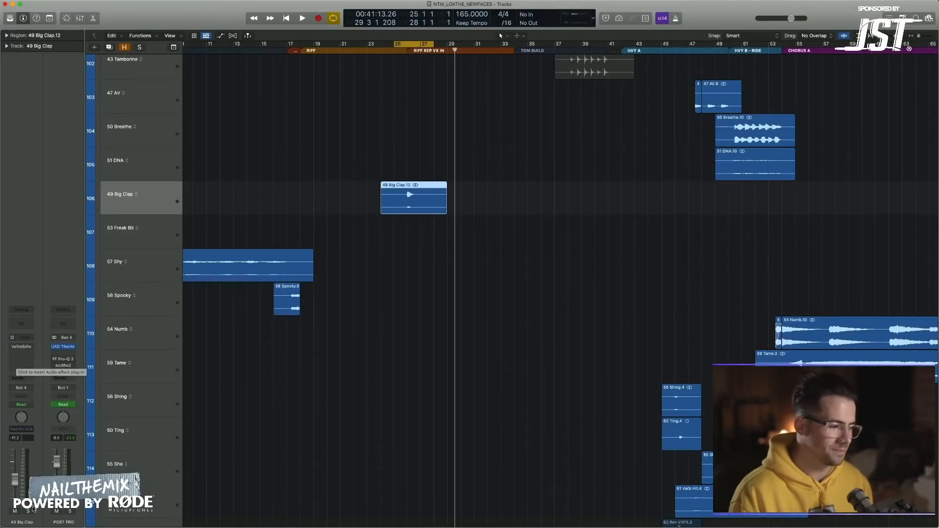
{"action": "left_click", "coordinate": [303, 17]}
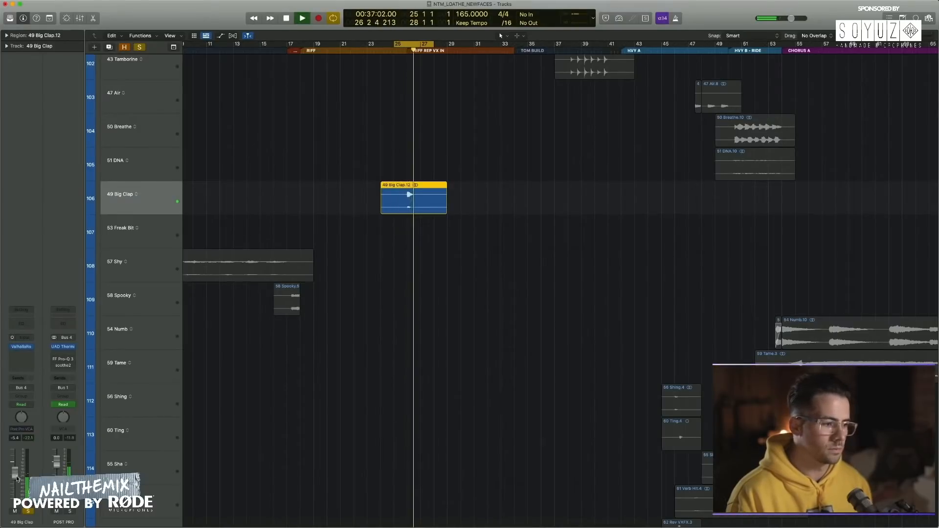
{"action": "left_click", "coordinate": [303, 17]}
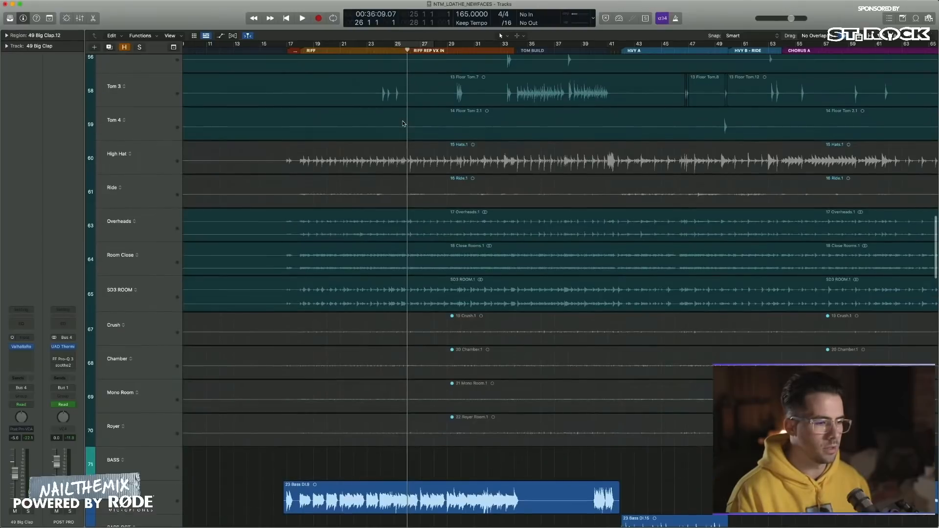
Step: Scroll back to the claps, shaker and Big Clap percussion tracks after the full-song playback
{"action": "scroll", "scroll_direction": "down", "scroll_amount": 3}
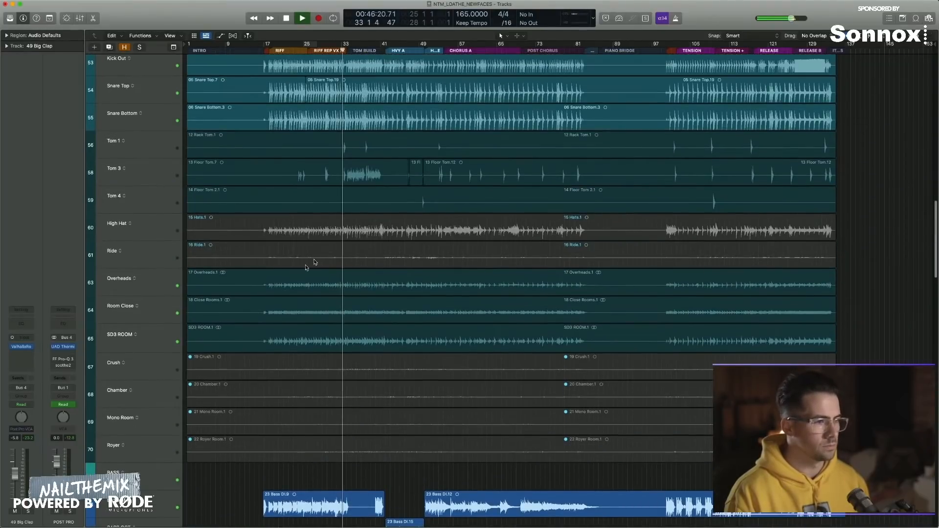
{"action": "scroll", "scroll_direction": "down", "scroll_amount": 3}
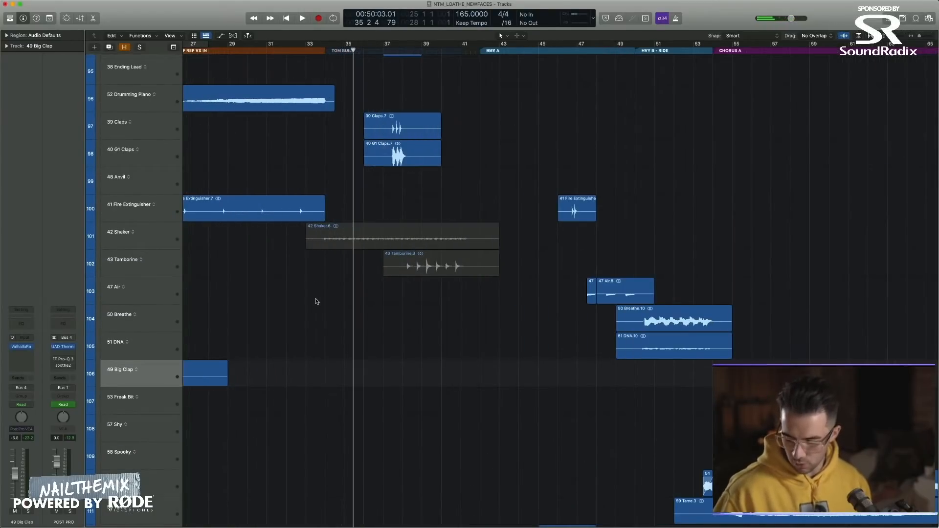
Step: Unmute the Shaker and Tamborine regions and move G1 Claps down beside Shaker
{"action": "left_click", "coordinate": [387, 242]}
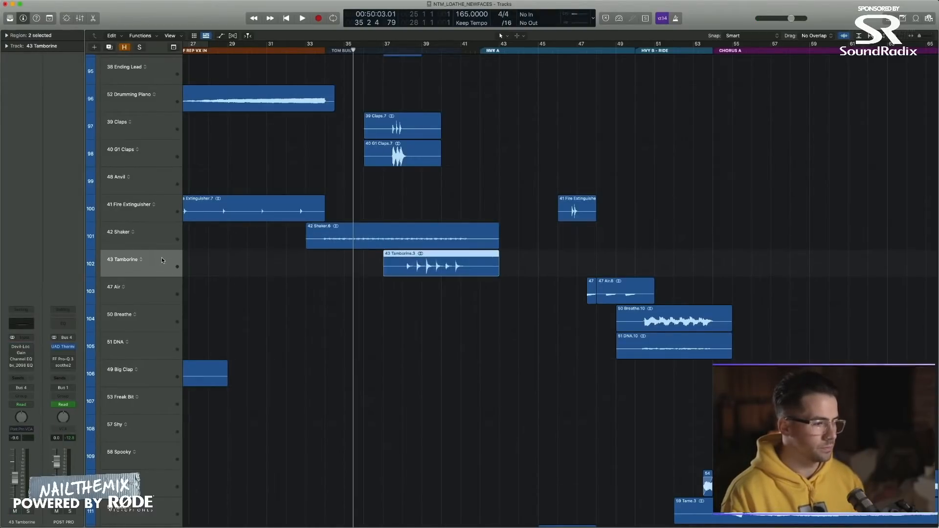
{"action": "left_click", "coordinate": [119, 232]}
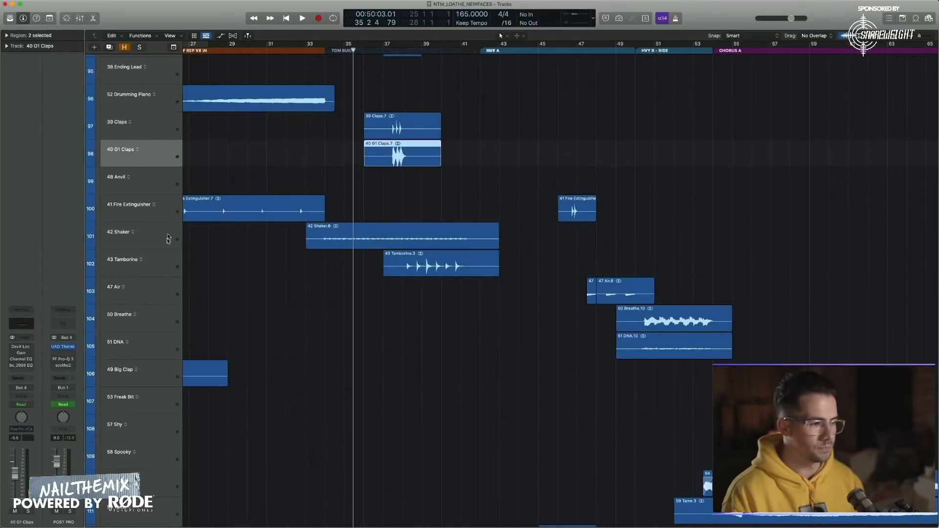
{"action": "scroll", "scroll_direction": "down", "scroll_amount": 3}
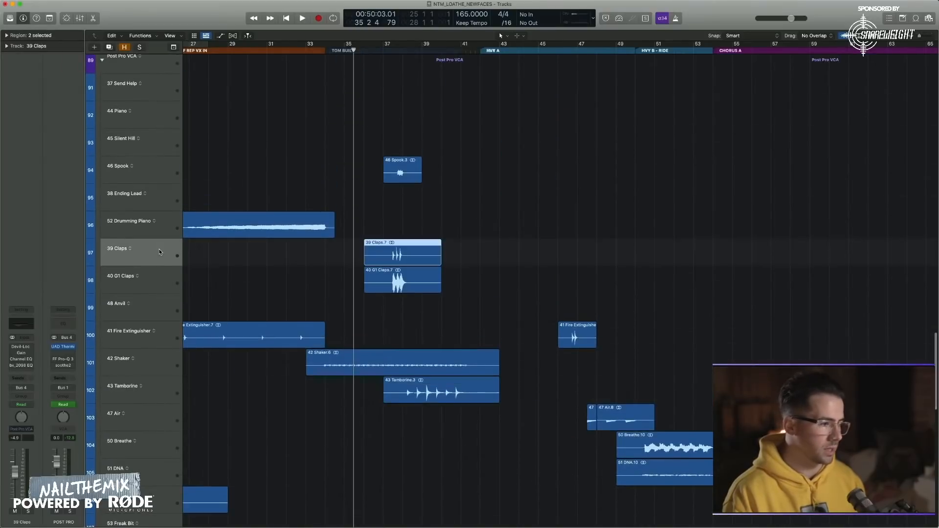
{"action": "mouse_move", "coordinate": [233, 282]}
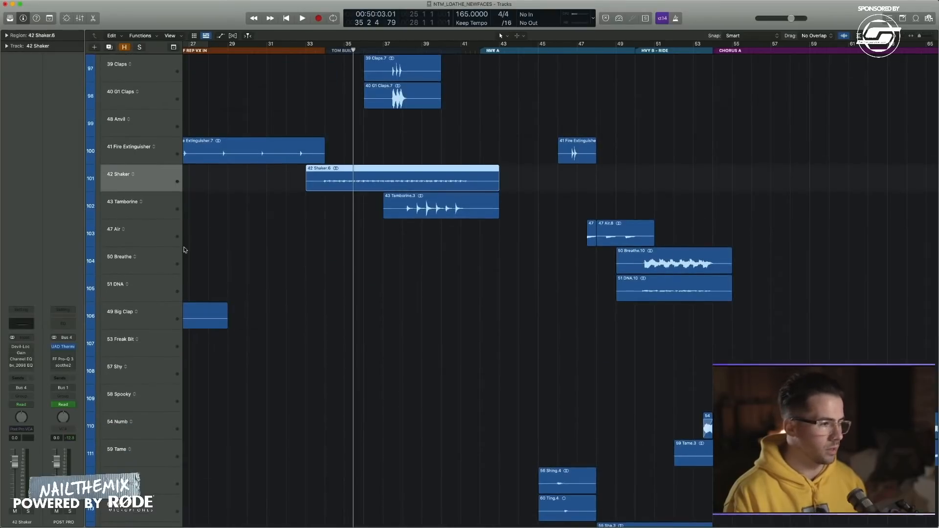
{"action": "scroll", "scroll_direction": "down", "scroll_amount": 3}
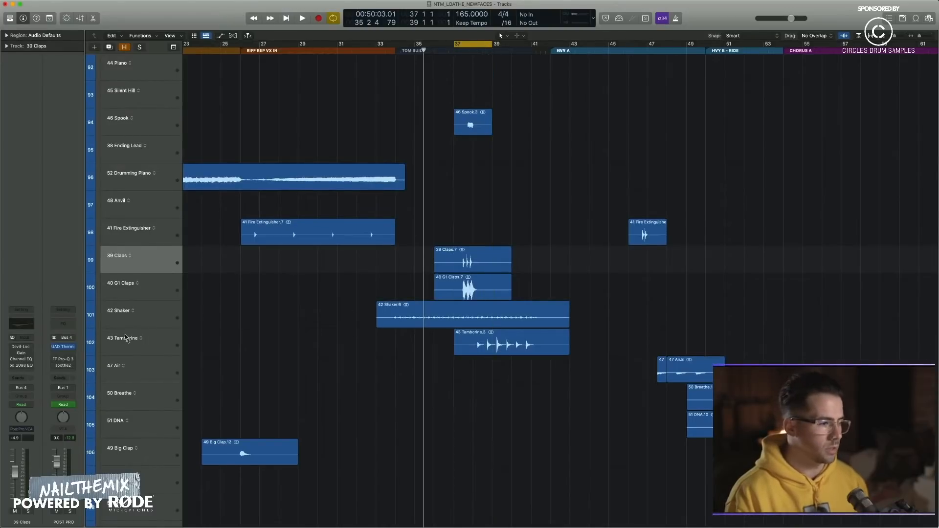
Step: Select 40 G1 Claps and bring up its Devil-Loc Deluxe and -11.2 dB Gain inserts
{"action": "left_click", "coordinate": [471, 285]}
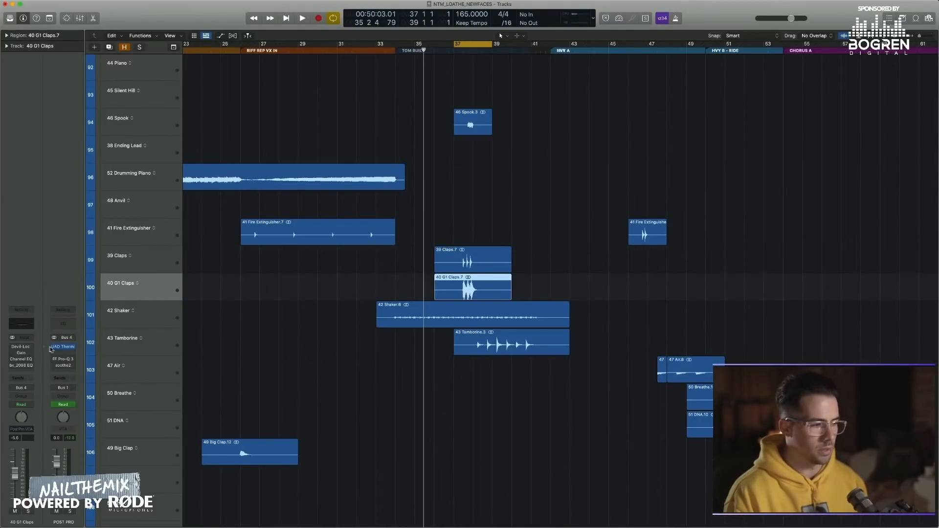
{"action": "left_click", "coordinate": [20, 347]}
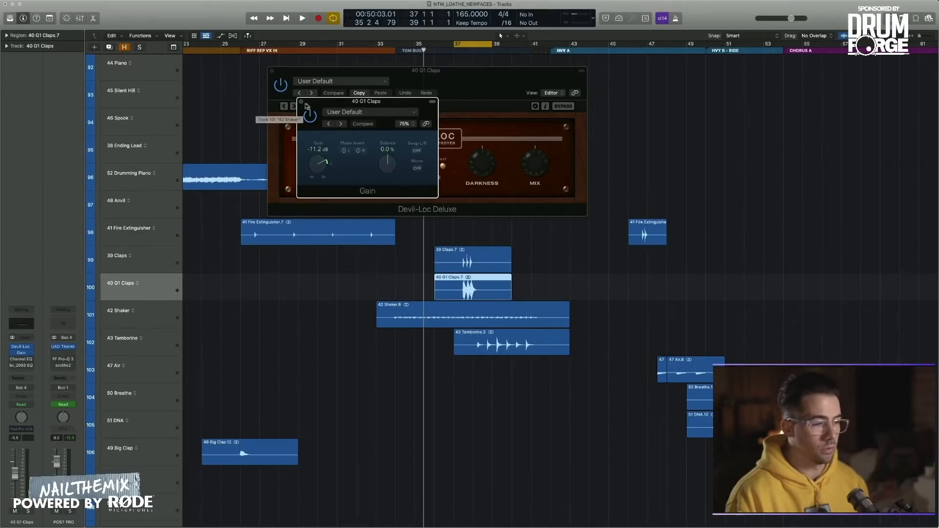
Step: Close the Gain and Devil-Loc windows, review the G1 Claps Channel EQ and close it
{"action": "left_click", "coordinate": [305, 105]}
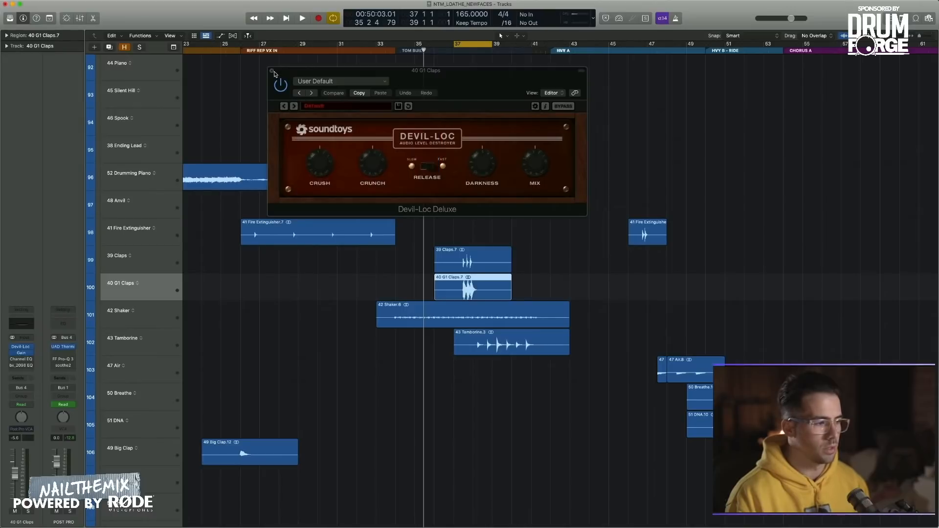
{"action": "left_click", "coordinate": [273, 70]}
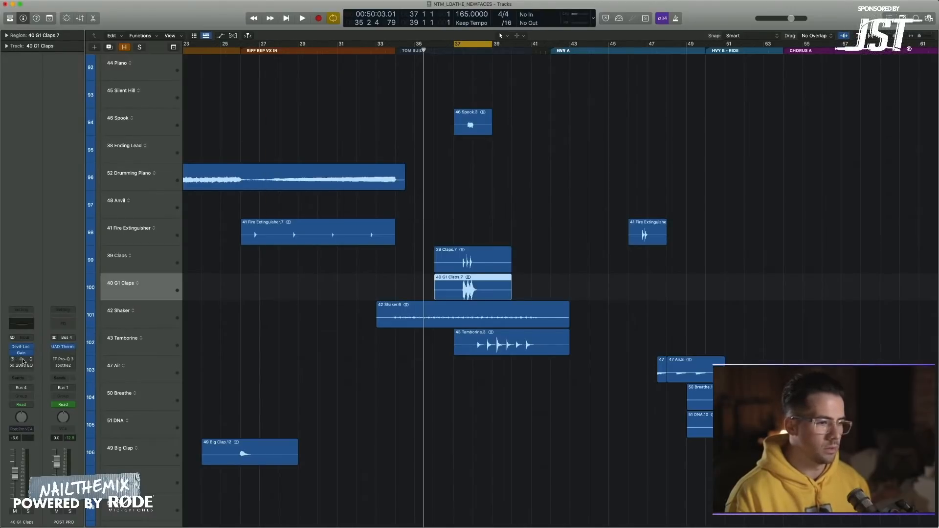
{"action": "left_click", "coordinate": [21, 356]}
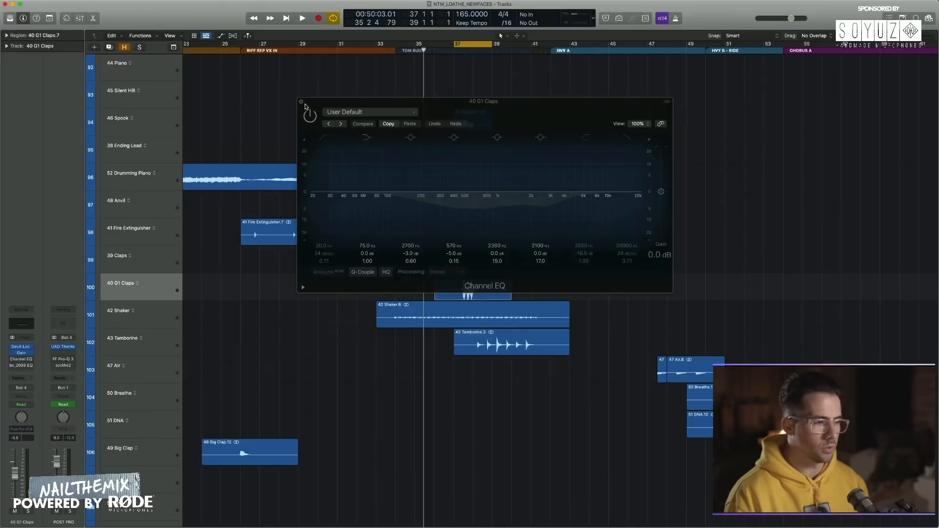
{"action": "left_click", "coordinate": [302, 101]}
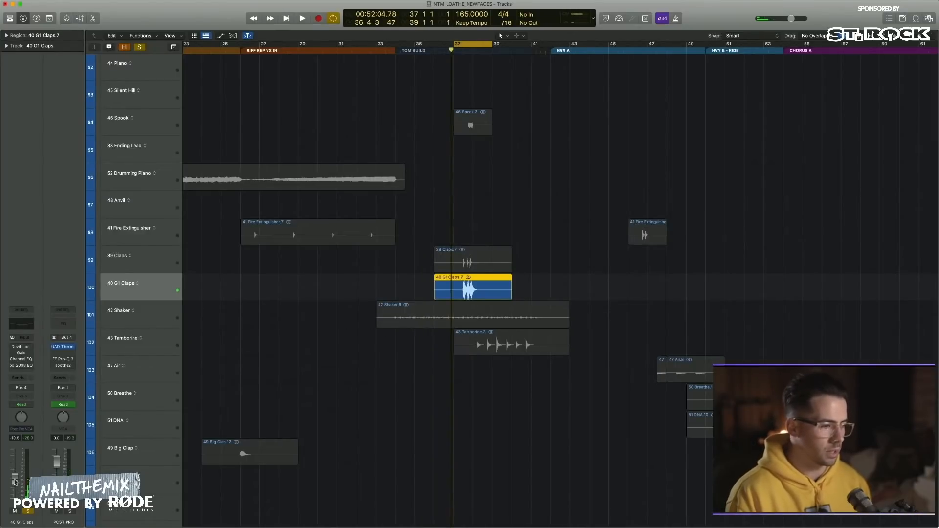
Step: Play the section and rebalance the 40 G1 Claps channel fader level
{"action": "left_click", "coordinate": [302, 18]}
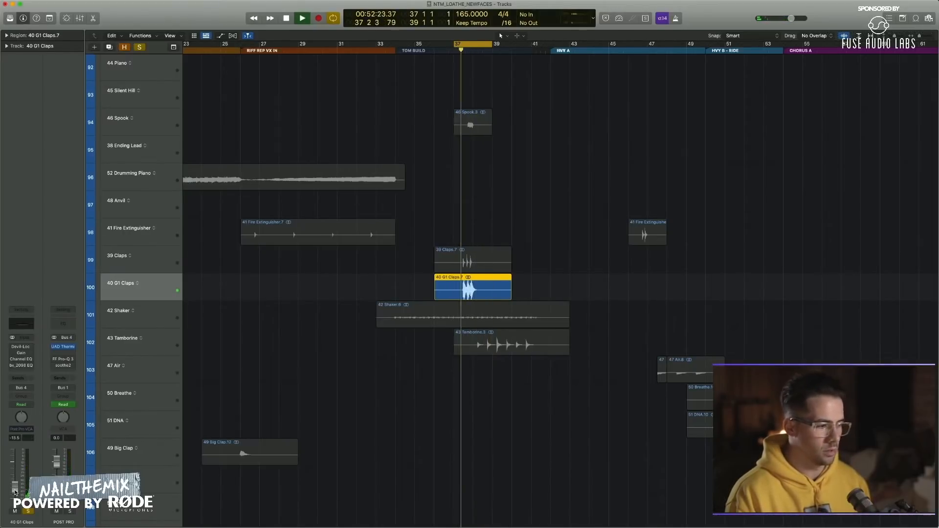
{"action": "left_click", "coordinate": [286, 18]}
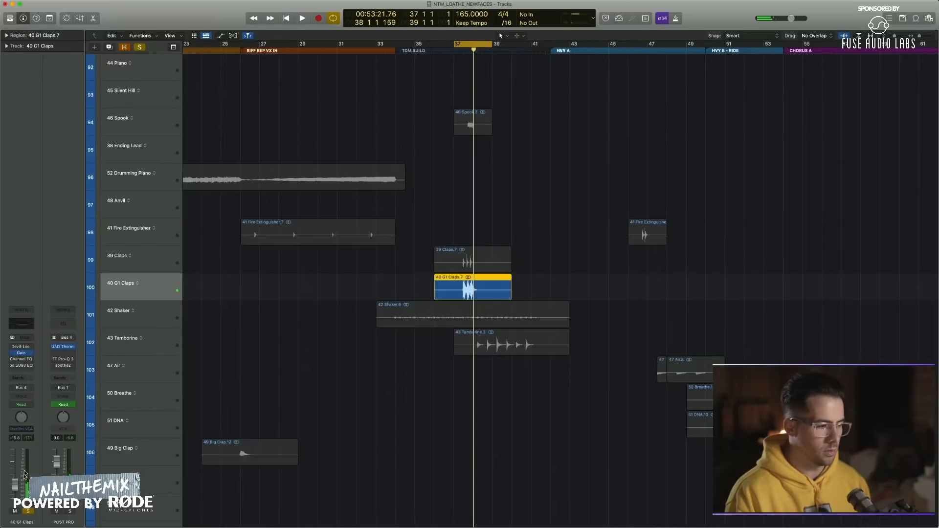
{"action": "left_click", "coordinate": [303, 17]}
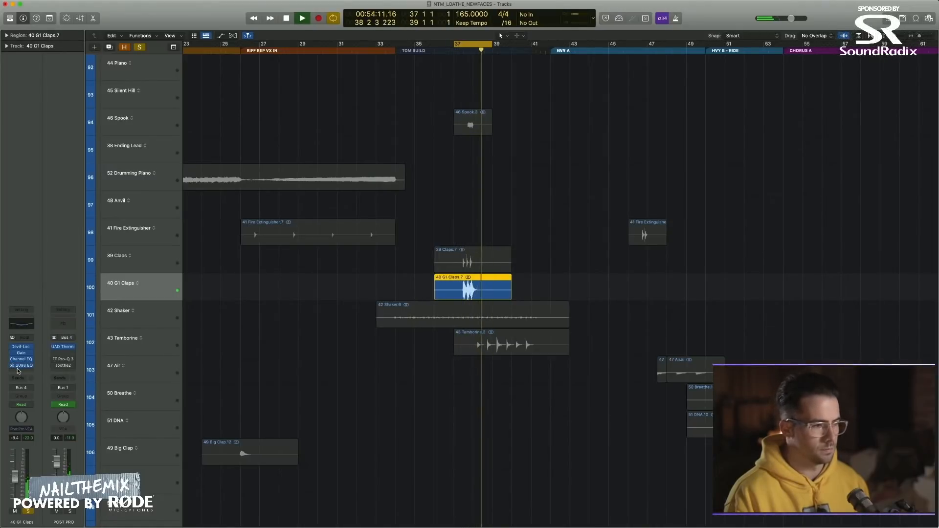
{"action": "left_click", "coordinate": [302, 18]}
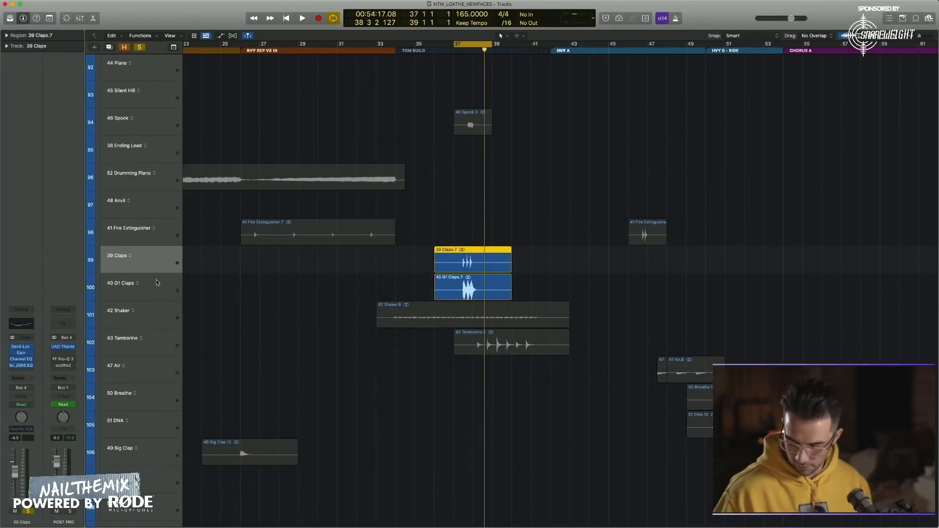
Step: Audition the 46 Spook track against the section, then stop playback
{"action": "left_click", "coordinate": [303, 17]}
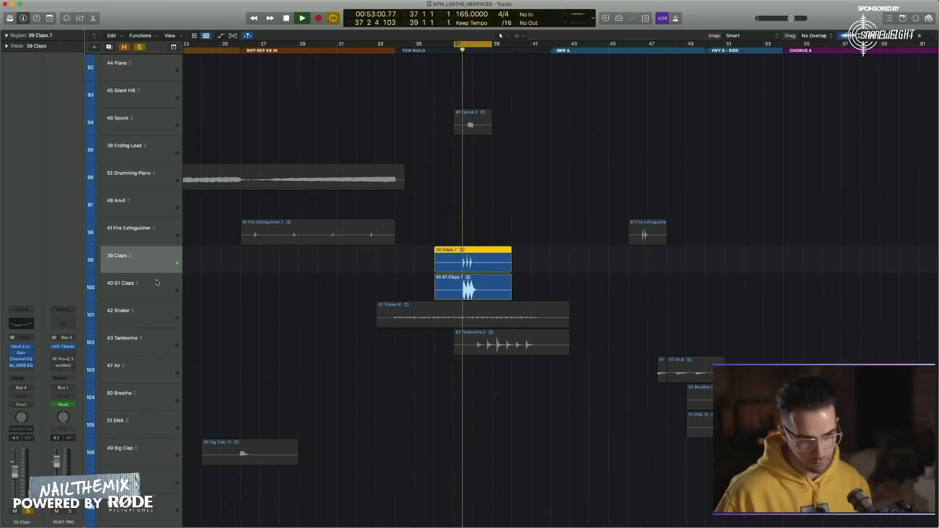
{"action": "left_click", "coordinate": [302, 17]}
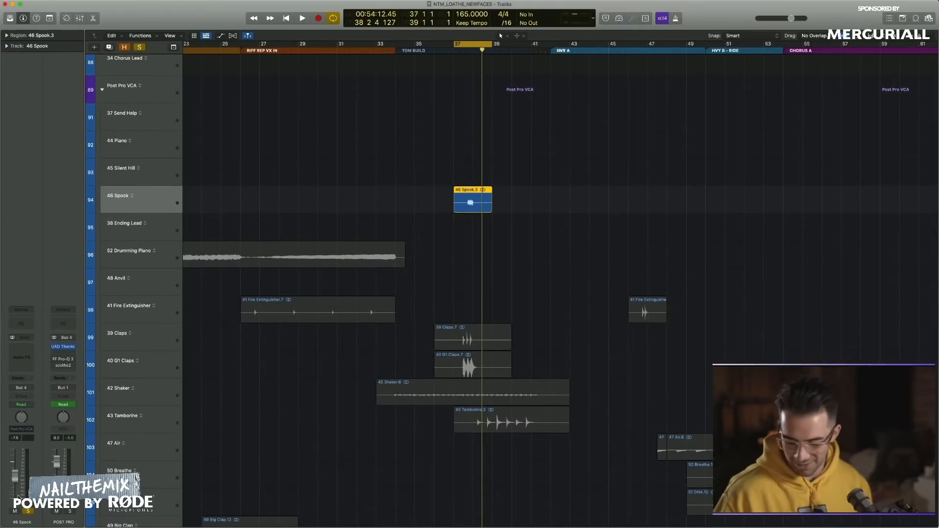
{"action": "left_click", "coordinate": [303, 18]}
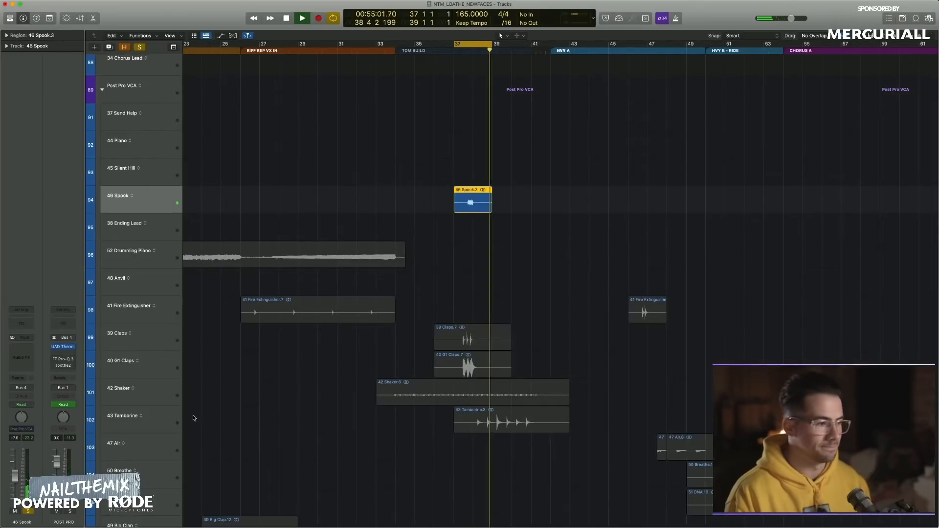
{"action": "left_click", "coordinate": [302, 17]}
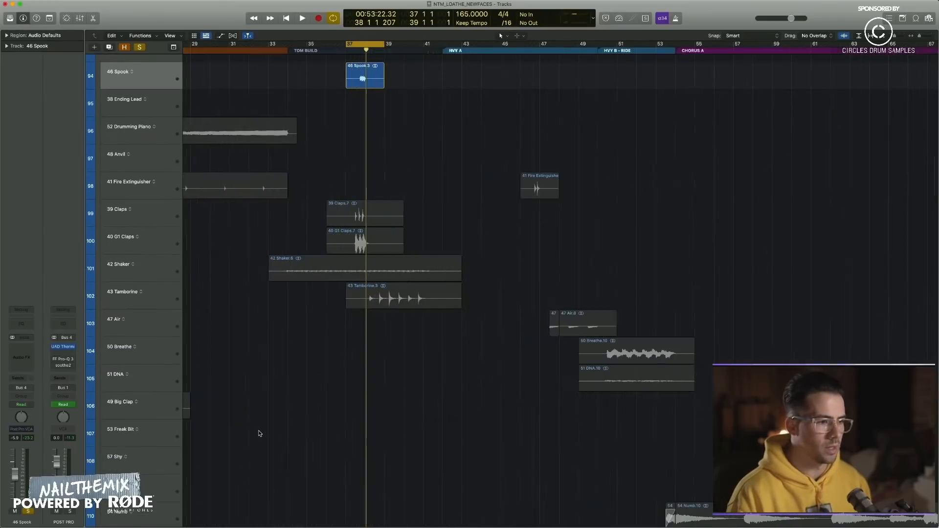
Step: Insert a Repeater delay in Tape Delay mode on the 42 Shaker channel strip
{"action": "left_click", "coordinate": [365, 268]}
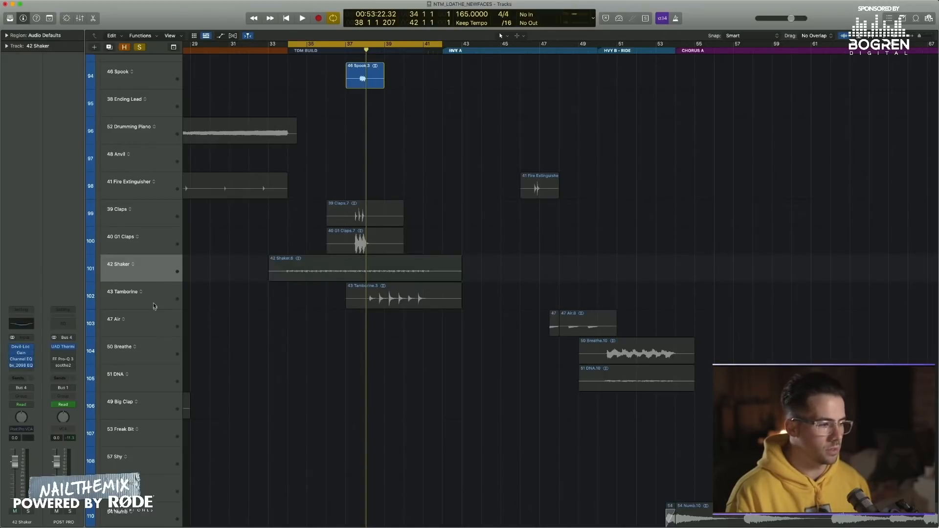
{"action": "scroll", "scroll_direction": "down", "scroll_amount": 3}
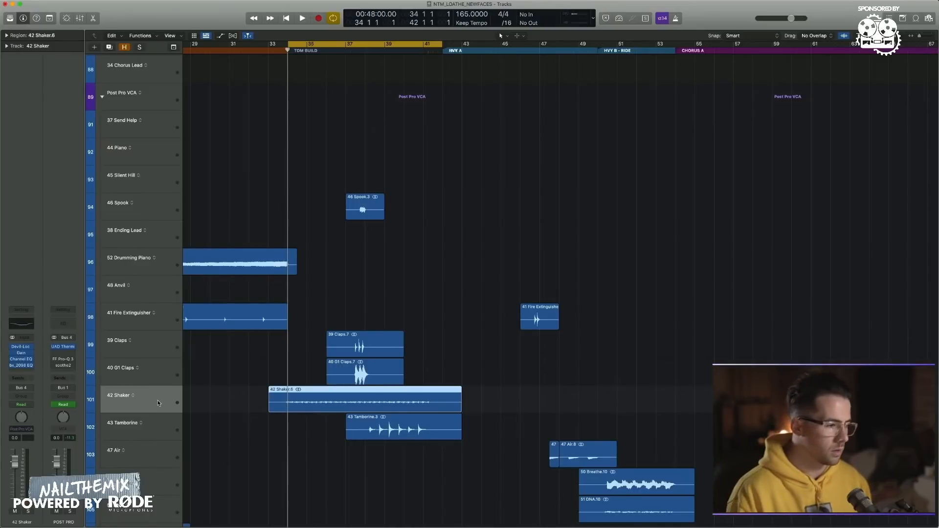
{"action": "left_click", "coordinate": [302, 17]}
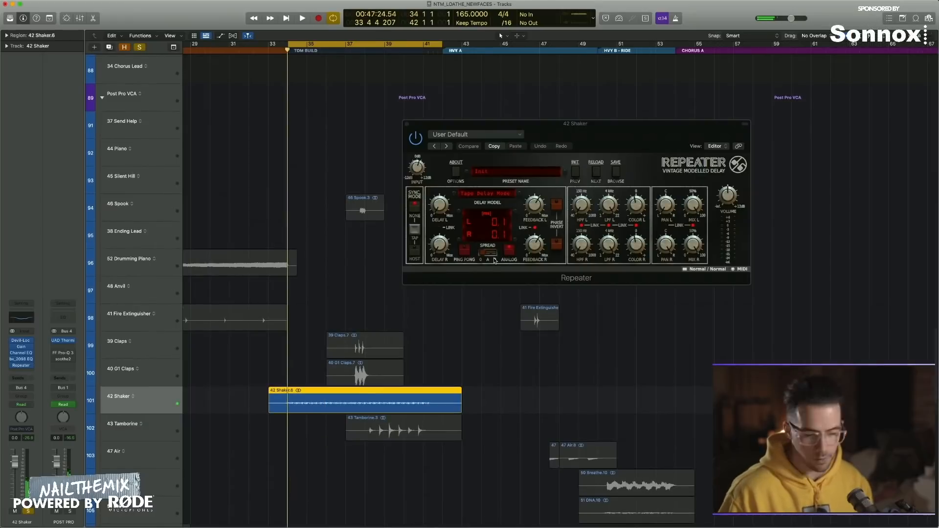
Step: While playing back, set the Shaker Repeater's stereo spread to Mode A and close its window
{"action": "left_click", "coordinate": [303, 18]}
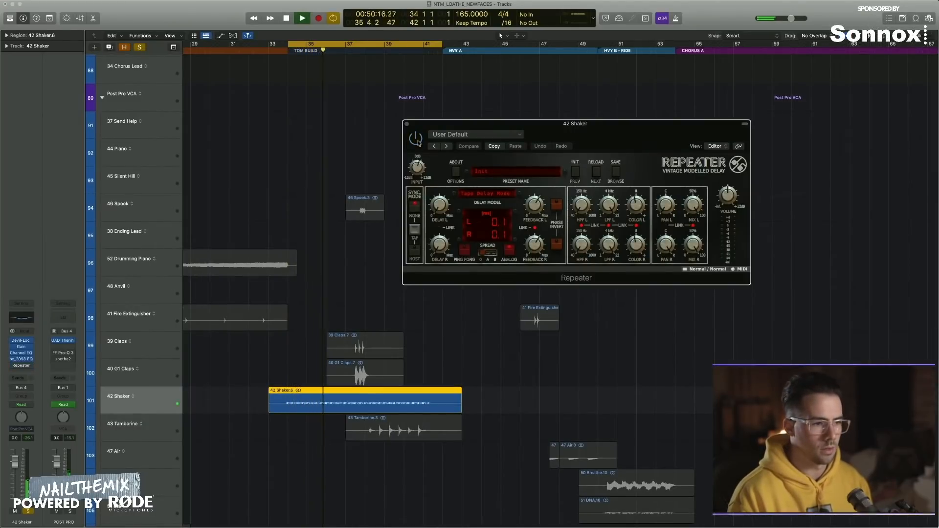
{"action": "left_click", "coordinate": [303, 18]}
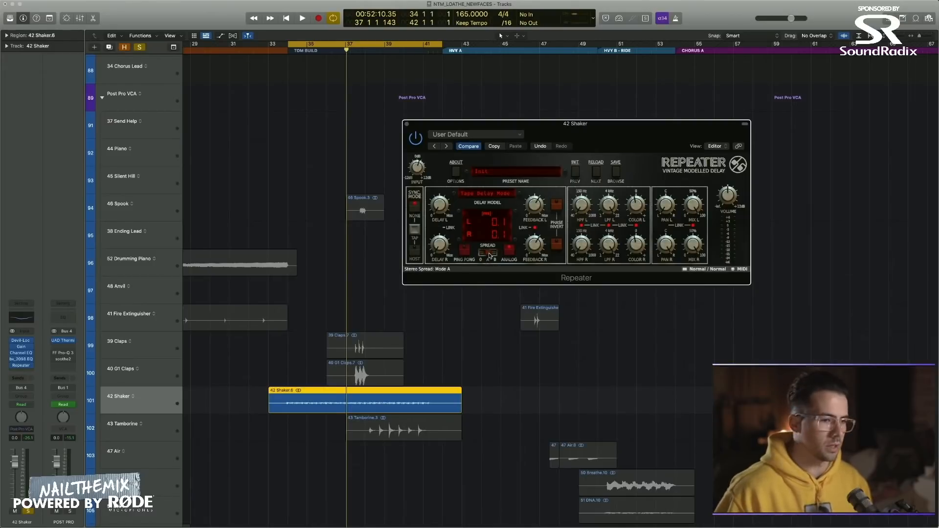
{"action": "left_click", "coordinate": [301, 18]}
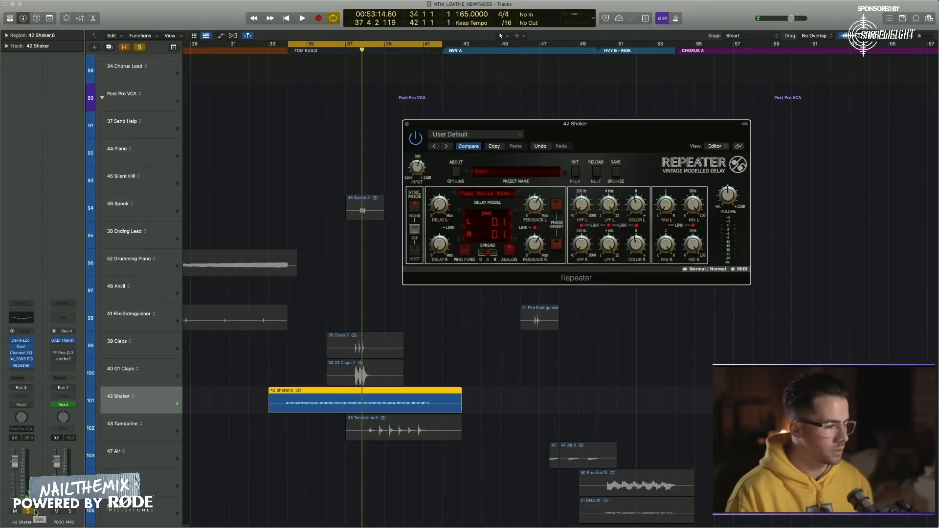
{"action": "left_click", "coordinate": [407, 124]}
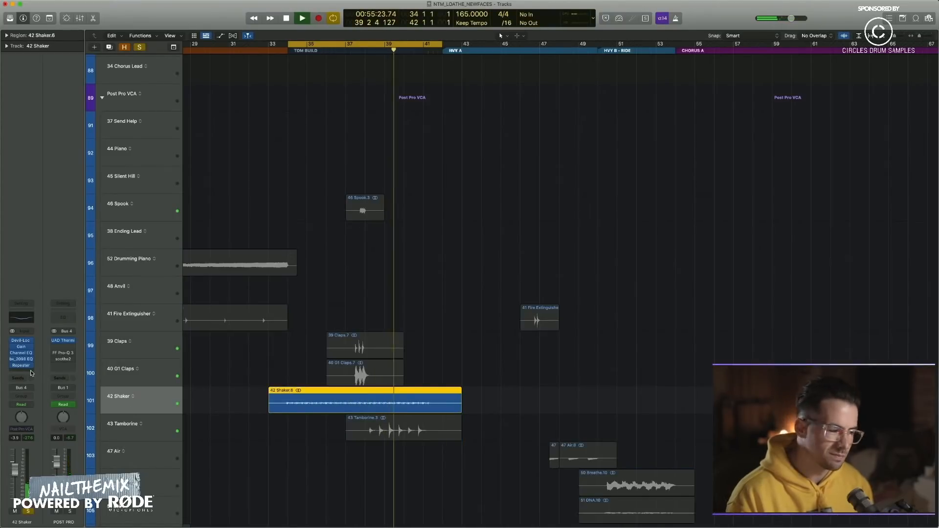
Step: Insert a stereo Channel EQ in the slot after the Shaker's Repeater
{"action": "left_click", "coordinate": [20, 365]}
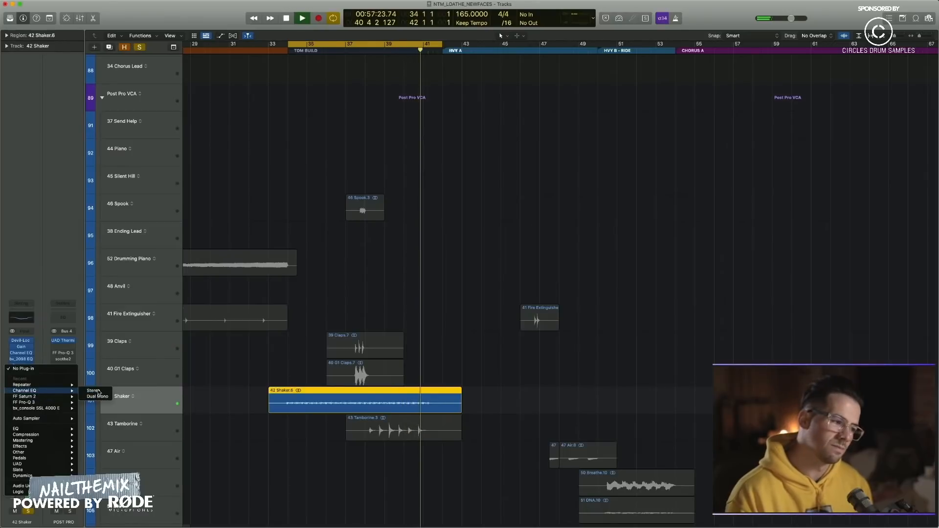
{"action": "left_click", "coordinate": [25, 391]}
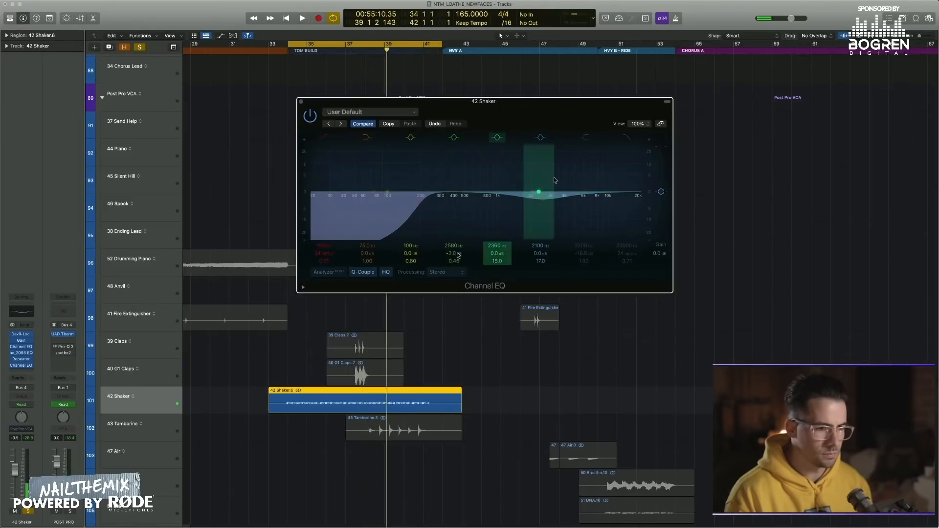
Step: Sweep the mids, then cut gently near 2700 Hz and 467 Hz and close the EQ
{"action": "left_click_drag", "start_coordinate": [539, 192], "coordinate": [557, 161]}
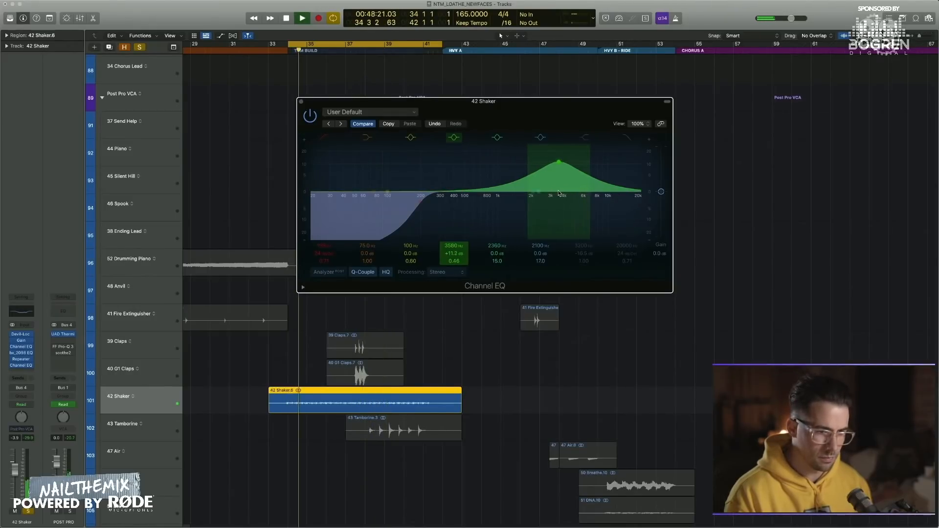
{"action": "left_click_drag", "start_coordinate": [558, 162], "coordinate": [541, 166]}
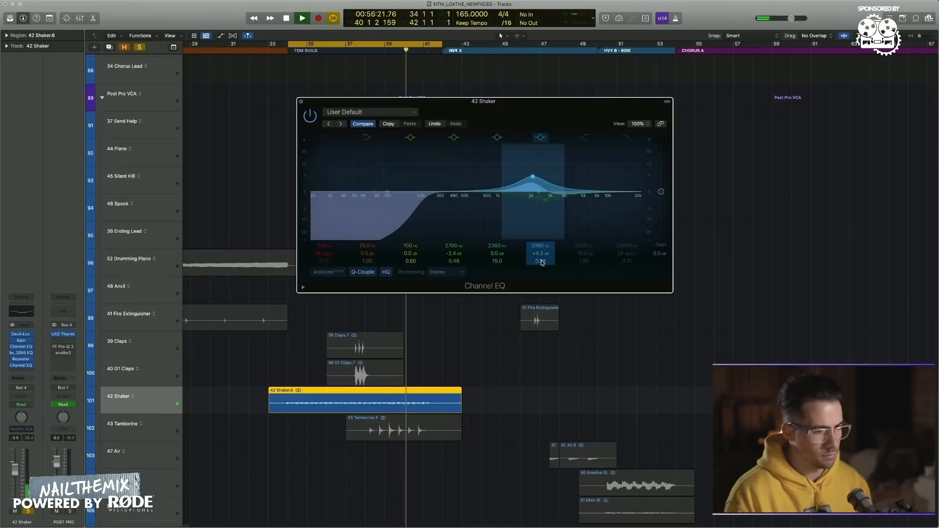
{"action": "left_click_drag", "start_coordinate": [532, 176], "coordinate": [516, 179]}
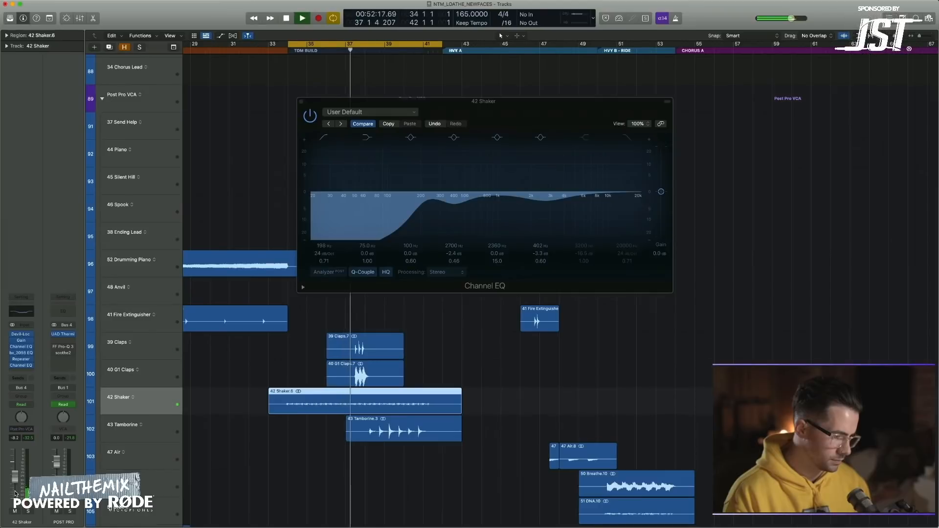
{"action": "left_click", "coordinate": [303, 18]}
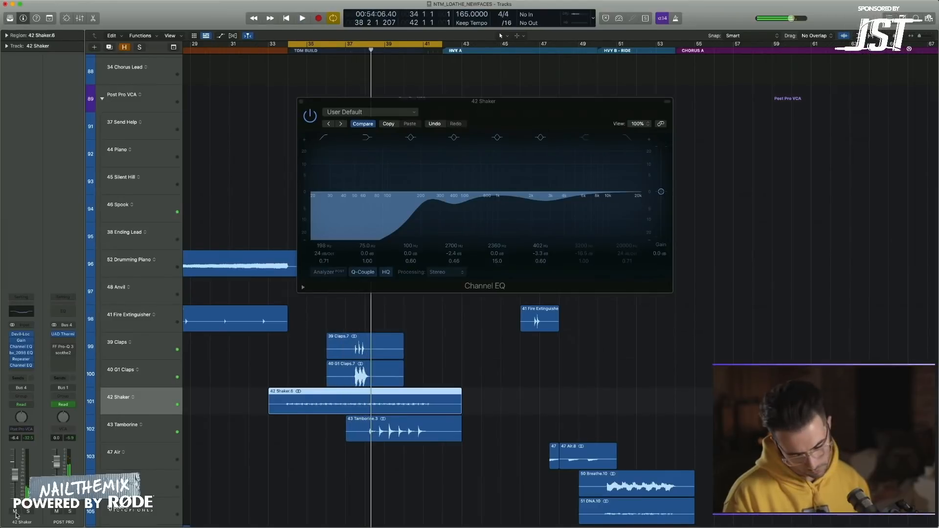
{"action": "left_click", "coordinate": [303, 18]}
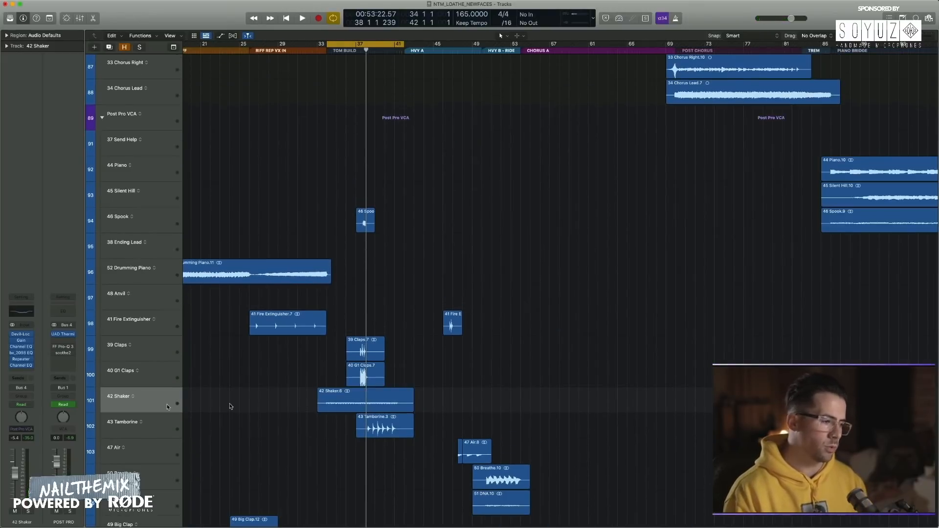
Step: Scroll past the drum tracks and select the 47 Air track and its region
{"action": "left_click", "coordinate": [365, 402]}
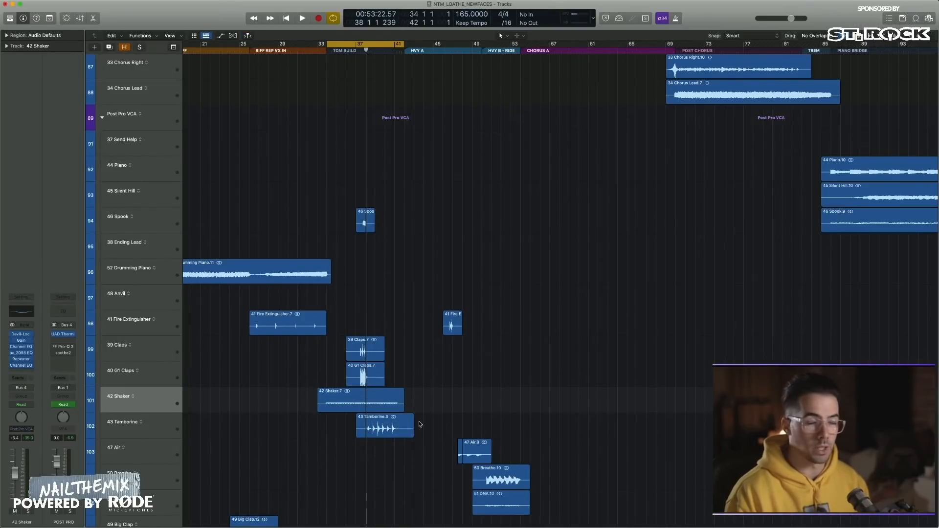
{"action": "scroll", "scroll_direction": "down", "scroll_amount": 3}
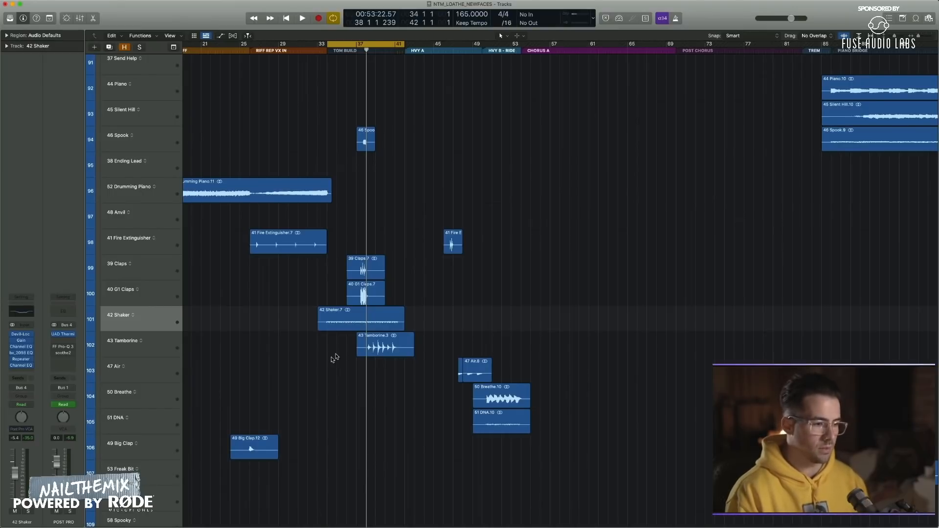
{"action": "left_click", "coordinate": [360, 321]}
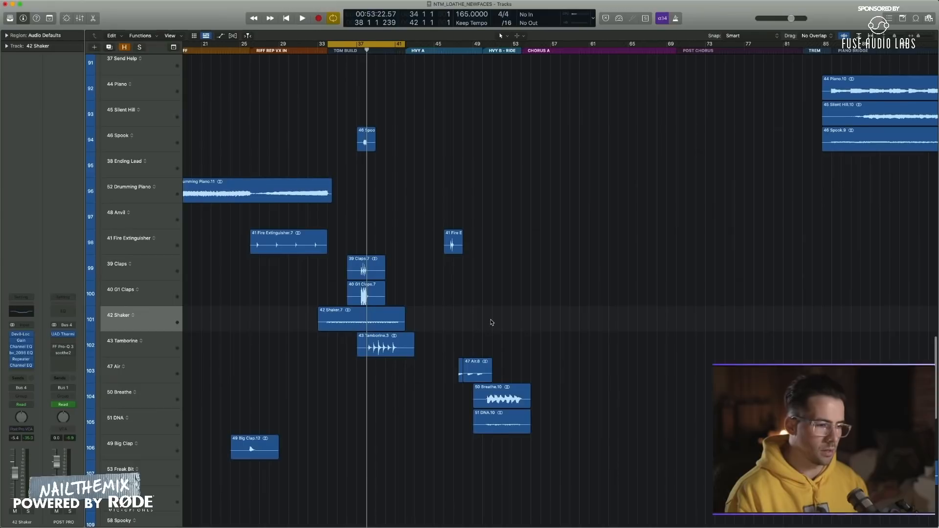
{"action": "left_click", "coordinate": [359, 317]}
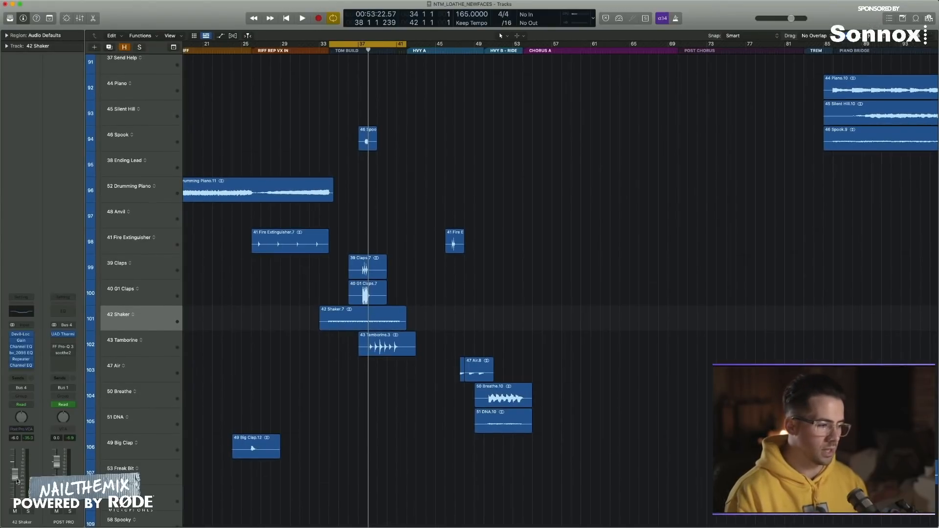
{"action": "mouse_move", "coordinate": [290, 375]}
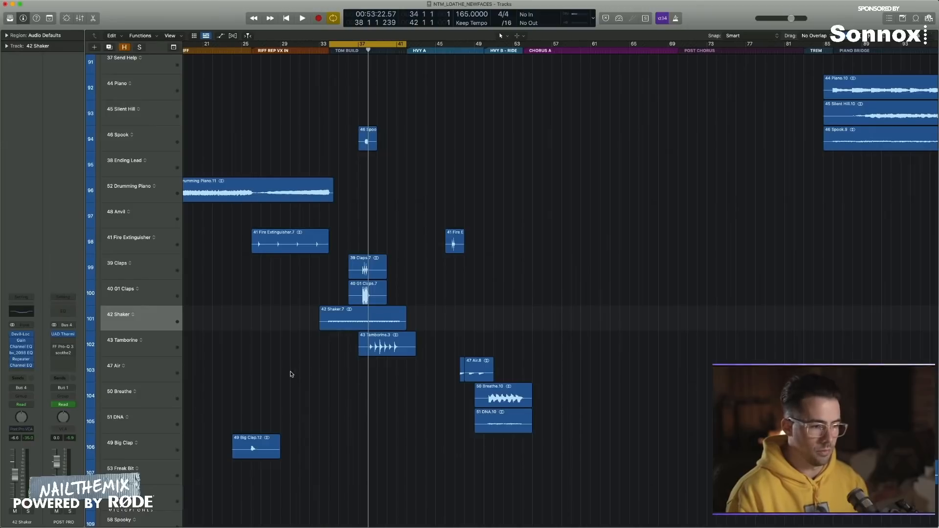
{"action": "mouse_move", "coordinate": [430, 153]}
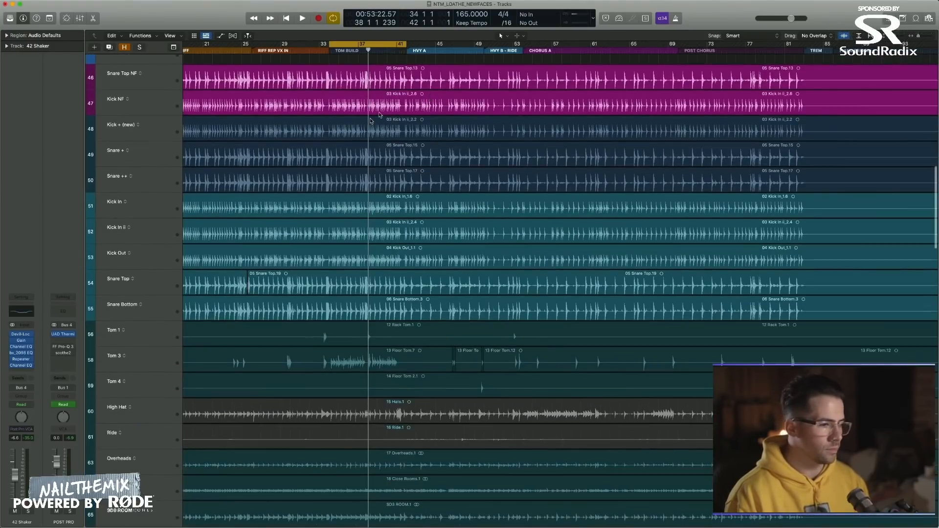
{"action": "scroll", "scroll_direction": "down", "scroll_amount": 3}
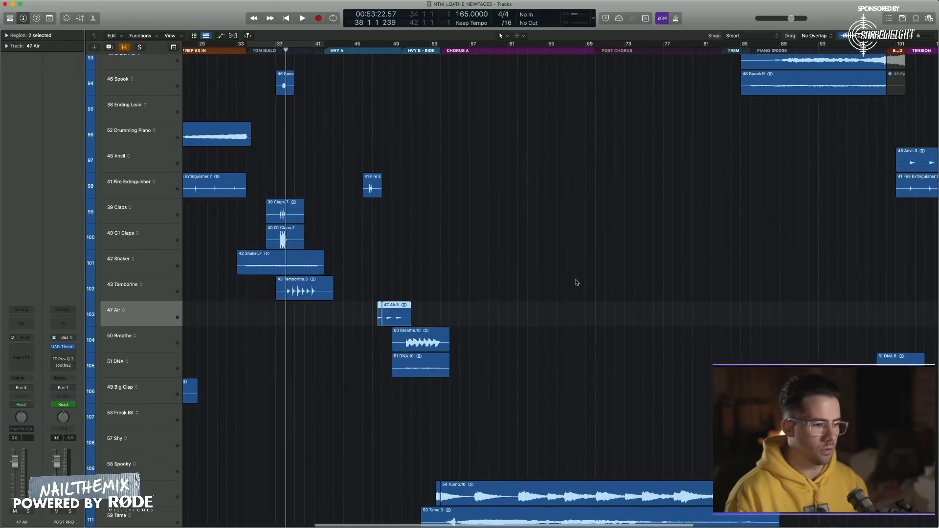
Step: Deselect the Air regions, select the Breathe track and scroll down to the 56 Shing track
{"action": "left_click", "coordinate": [420, 342]}
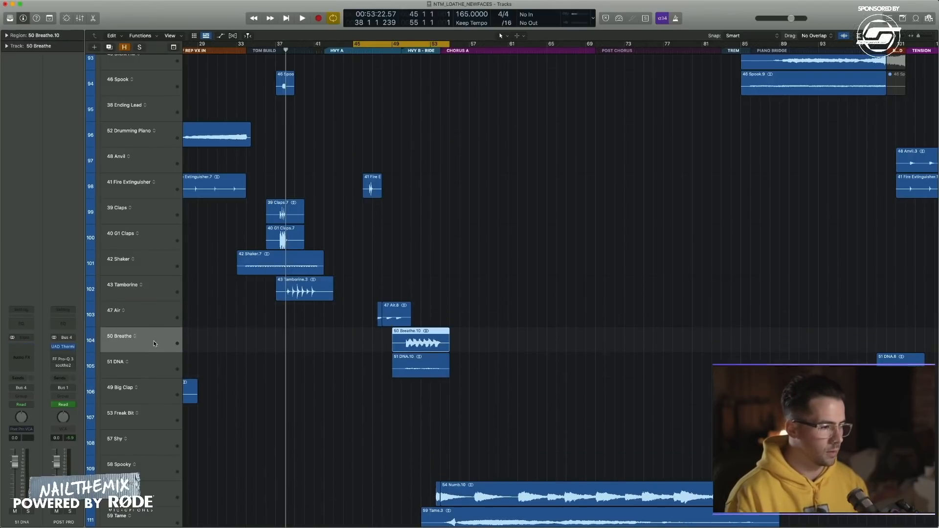
{"action": "left_click", "coordinate": [21, 347]}
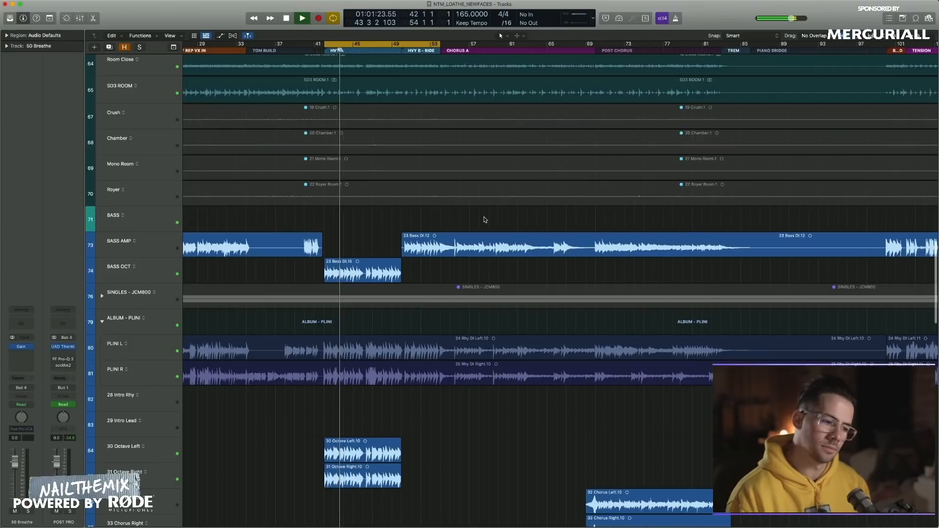
{"action": "scroll", "scroll_direction": "down", "scroll_amount": 3}
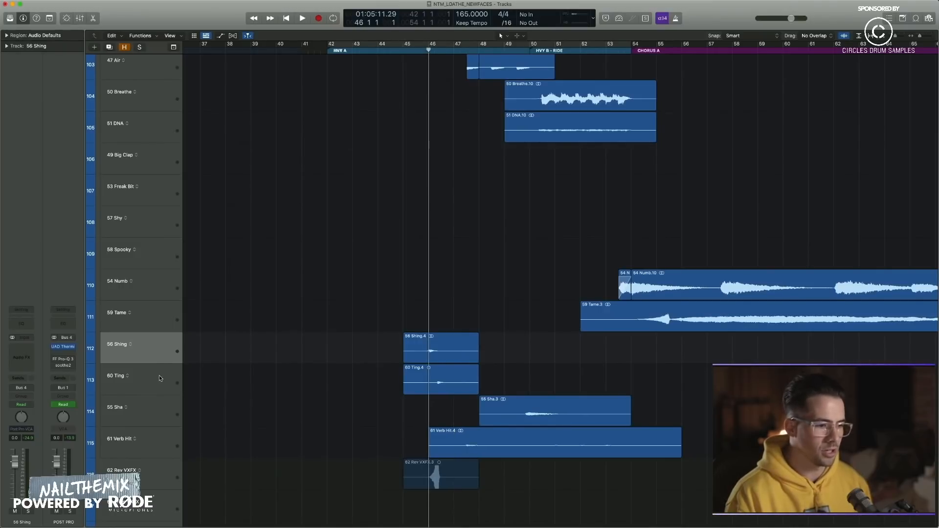
Step: Select the Ting track and play back the Shing, Ting and Sha hits
{"action": "left_click", "coordinate": [141, 376]}
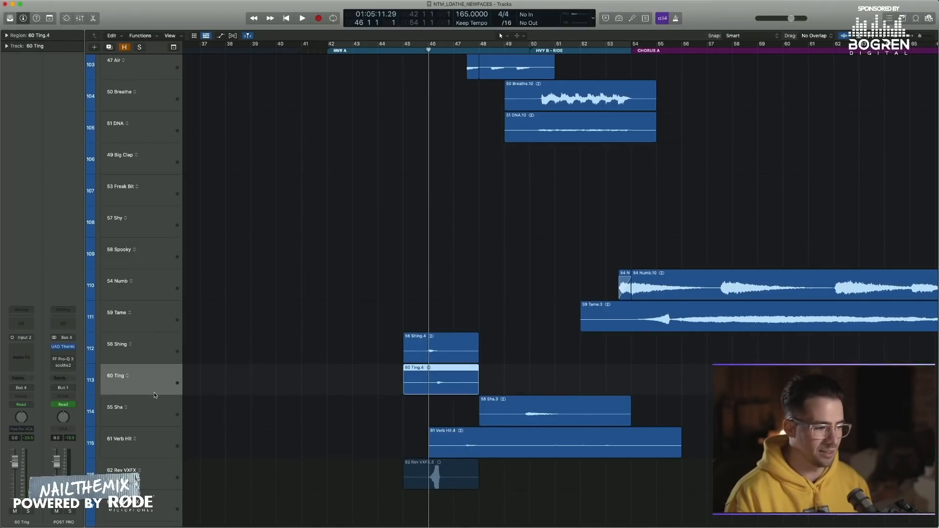
{"action": "scroll", "scroll_direction": "down", "scroll_amount": 3}
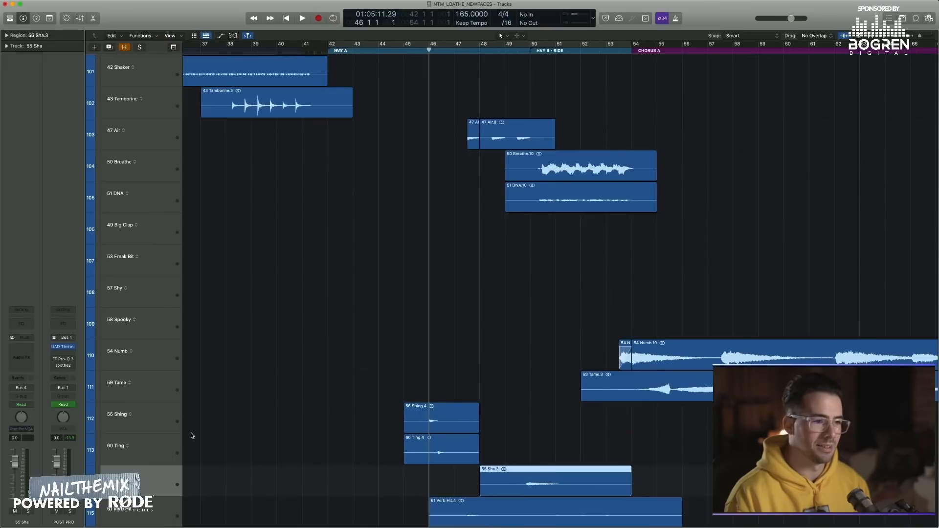
{"action": "scroll", "scroll_direction": "down", "scroll_amount": 3}
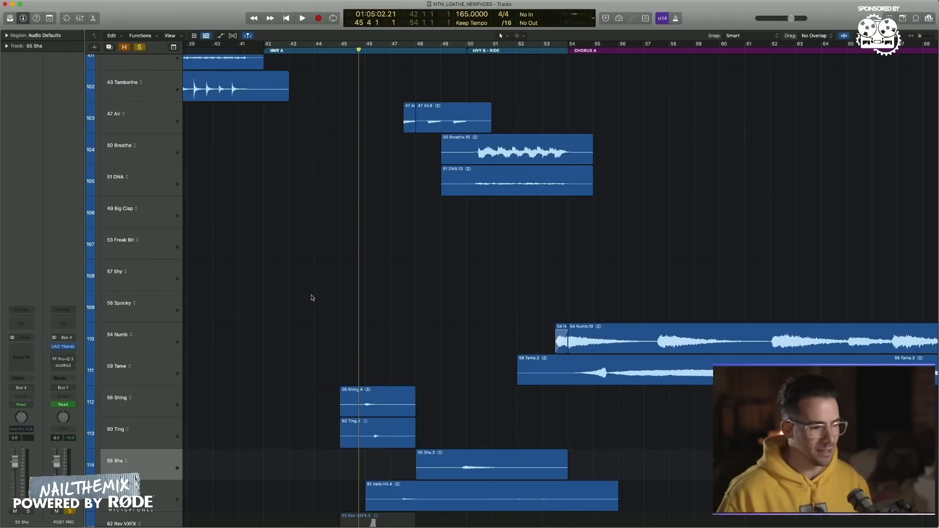
{"action": "left_click", "coordinate": [303, 18]}
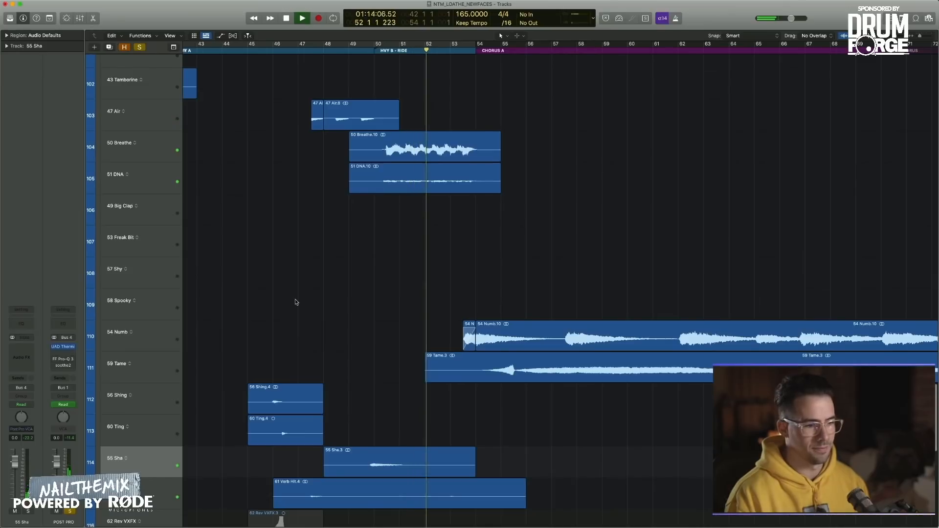
{"action": "left_click", "coordinate": [286, 17]}
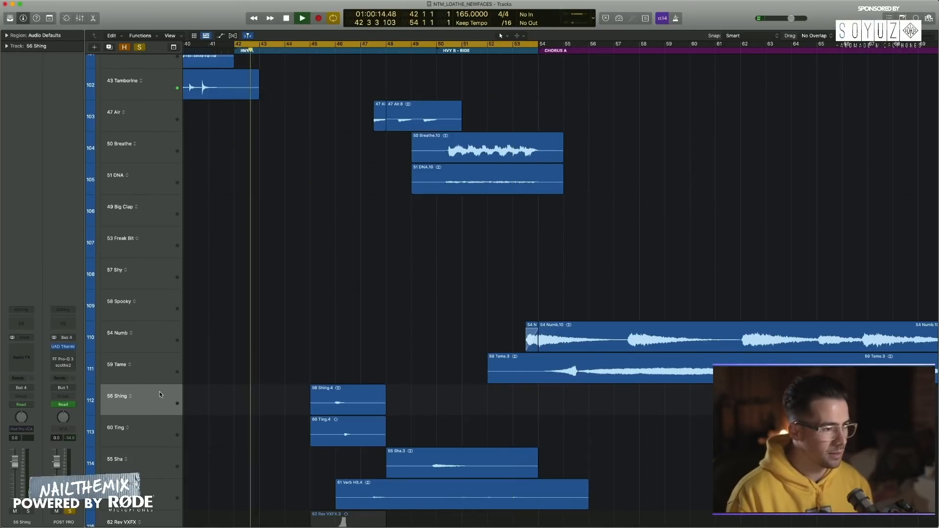
Step: Adjust the Shing and Ting levels and replay the section from around bar 46
{"action": "left_click", "coordinate": [285, 18]}
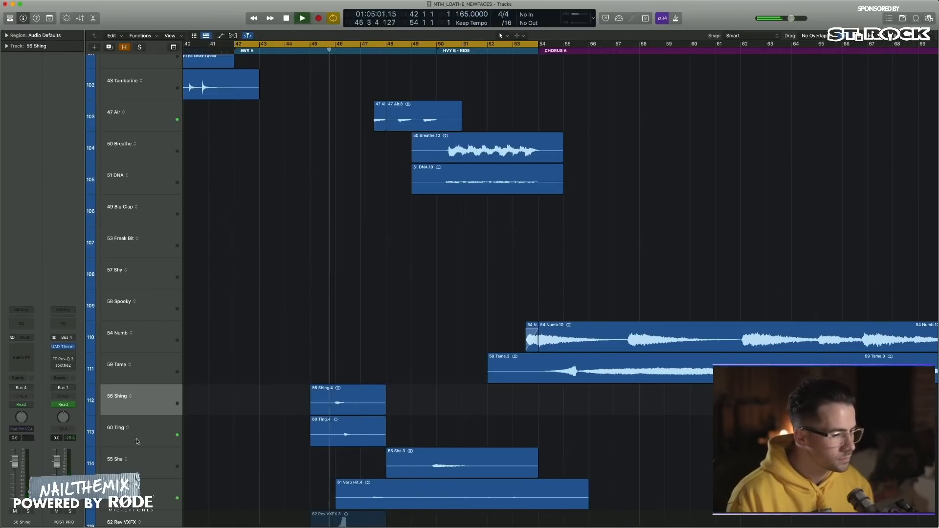
{"action": "left_click", "coordinate": [348, 432]}
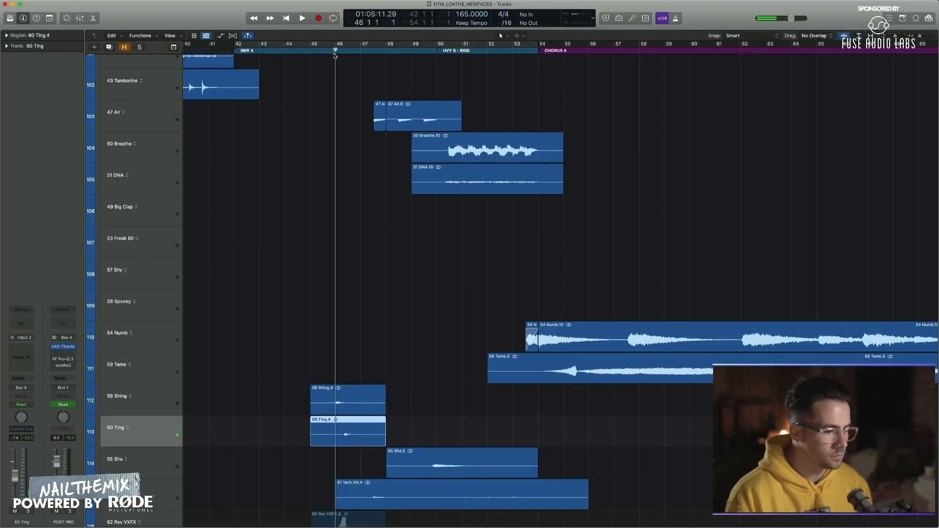
{"action": "left_click", "coordinate": [303, 17]}
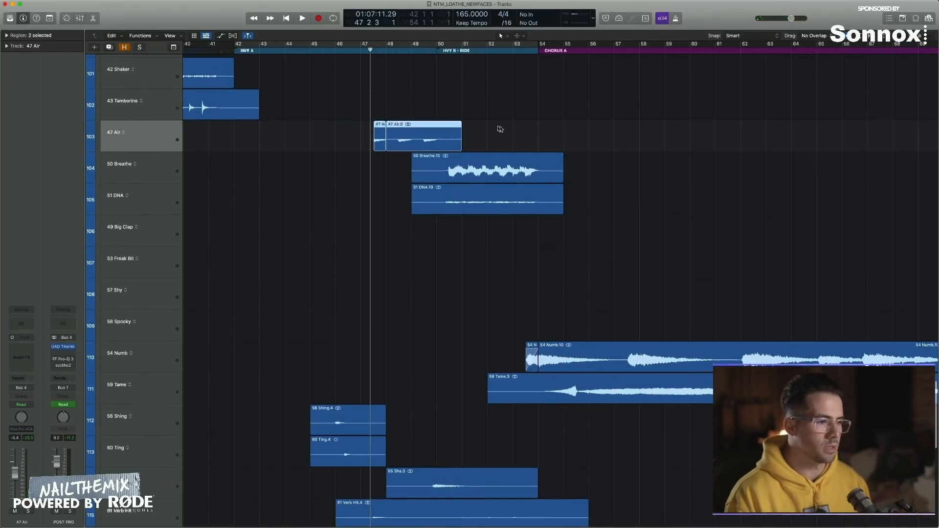
Step: Insert a Repeater on the 47 Air channel to widen it, then play back
{"action": "left_click", "coordinate": [21, 338]}
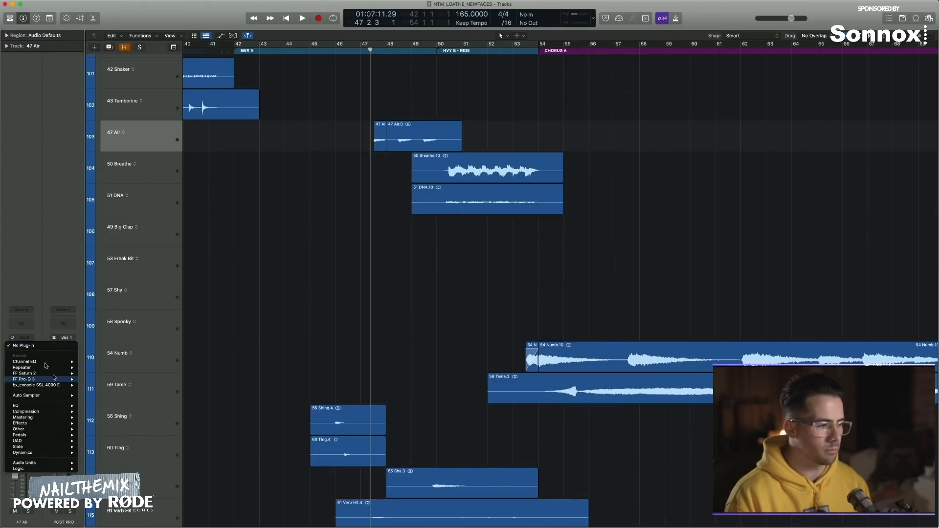
{"action": "left_click", "coordinate": [24, 380]}
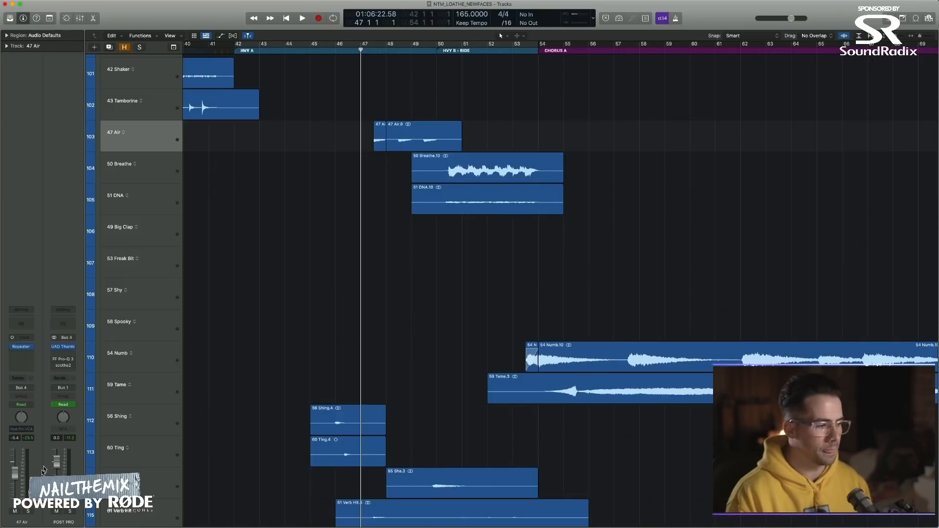
{"action": "left_click", "coordinate": [302, 17]}
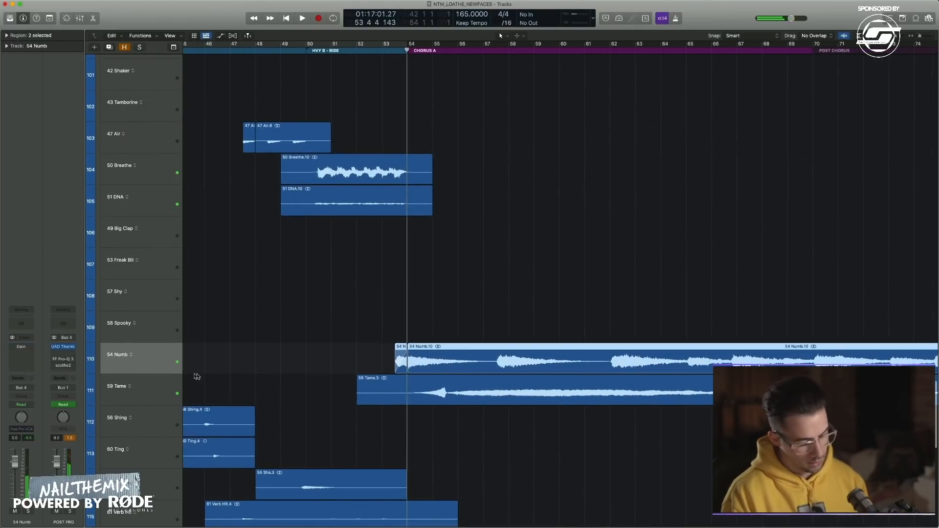
Step: Mute the Numb and Tame regions and review the remaining FX tracks down to 59 Tame
{"action": "left_click", "coordinate": [533, 393]}
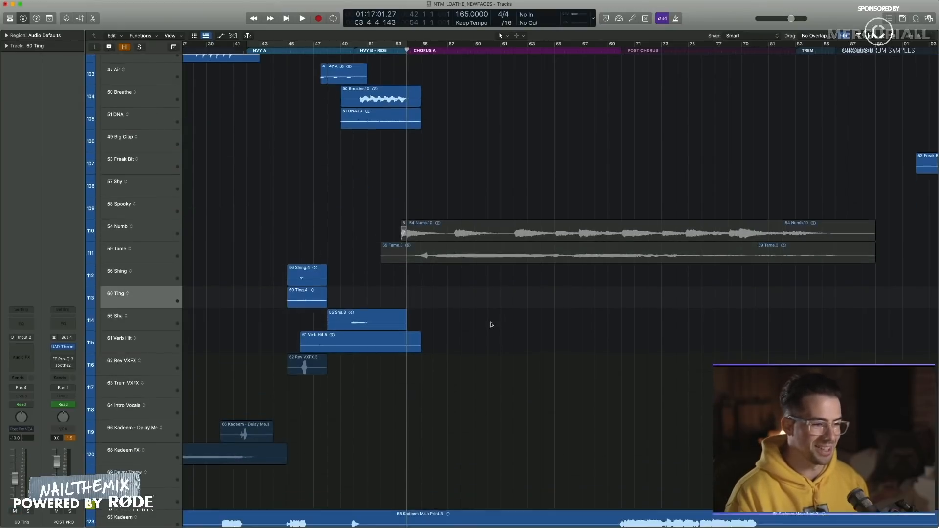
{"action": "scroll", "scroll_direction": "down", "scroll_amount": 3}
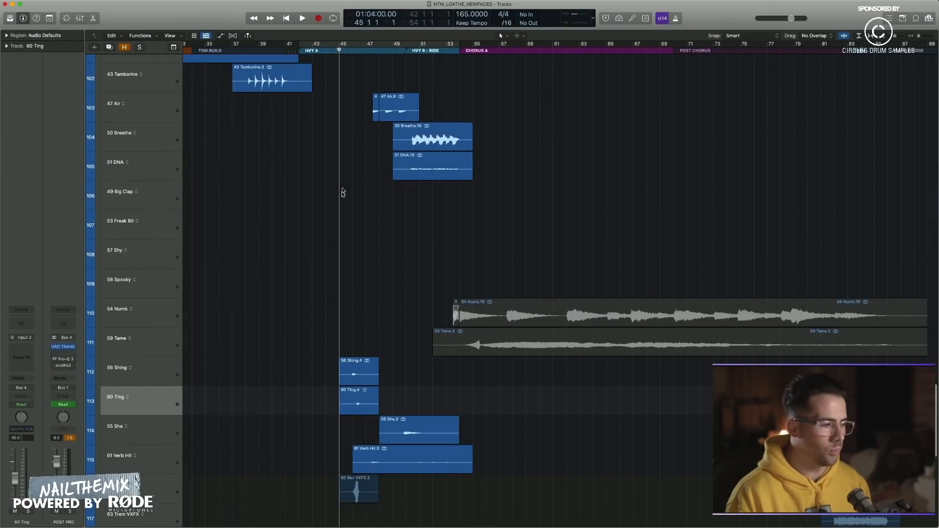
{"action": "left_click", "coordinate": [358, 398]}
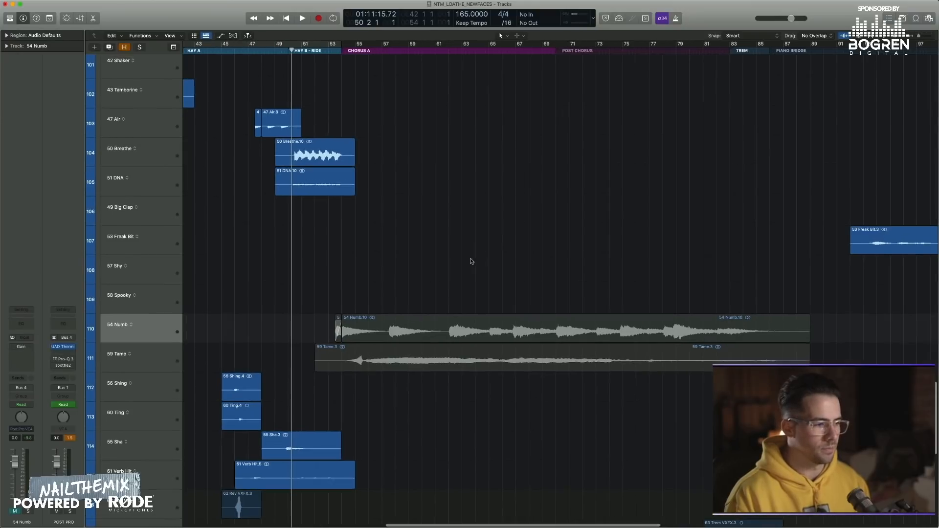
{"action": "left_click", "coordinate": [120, 357]}
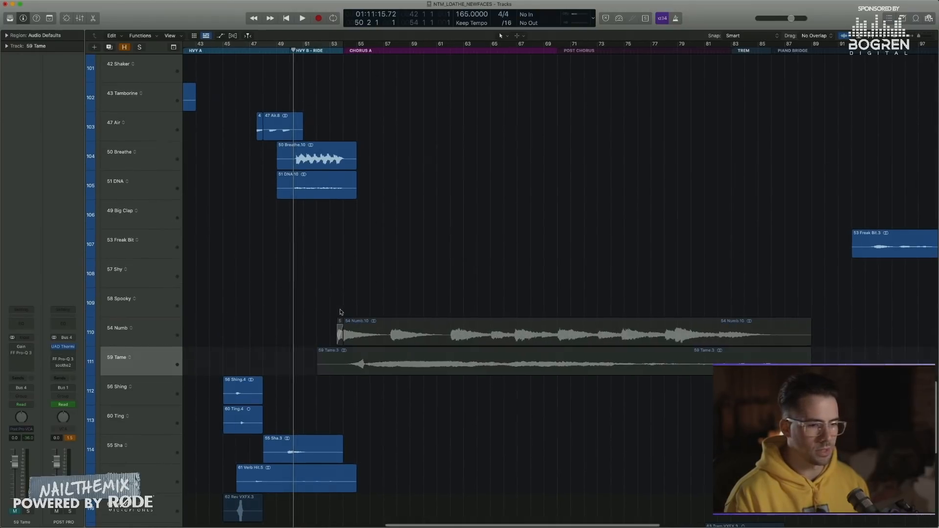